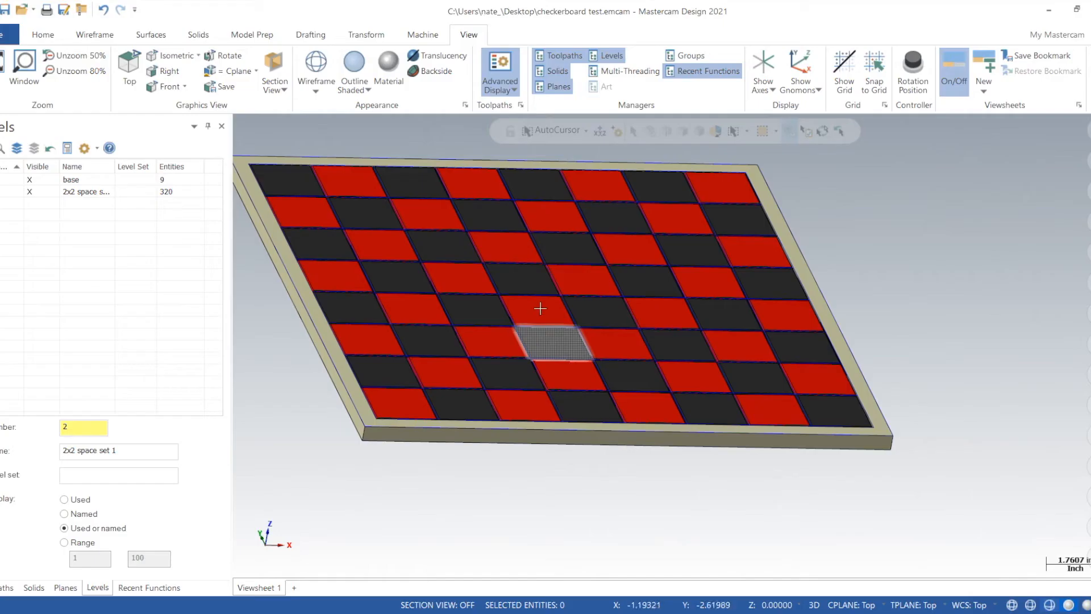
mouse_move(504, 272)
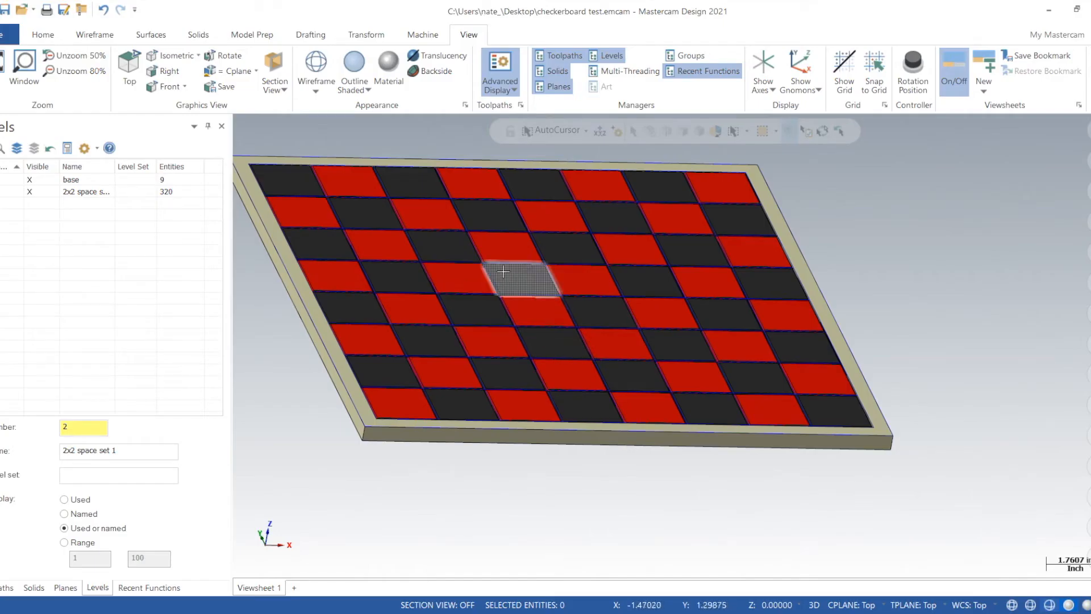
mouse_move(487, 265)
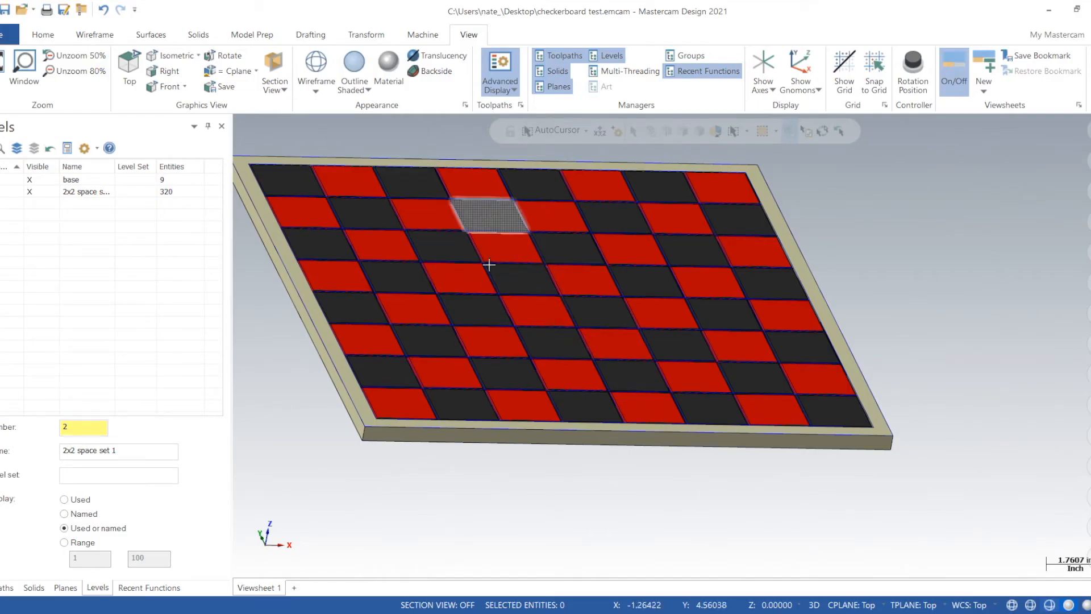
Add level 3 and name it 'Base New'.
scroll(up, 3)
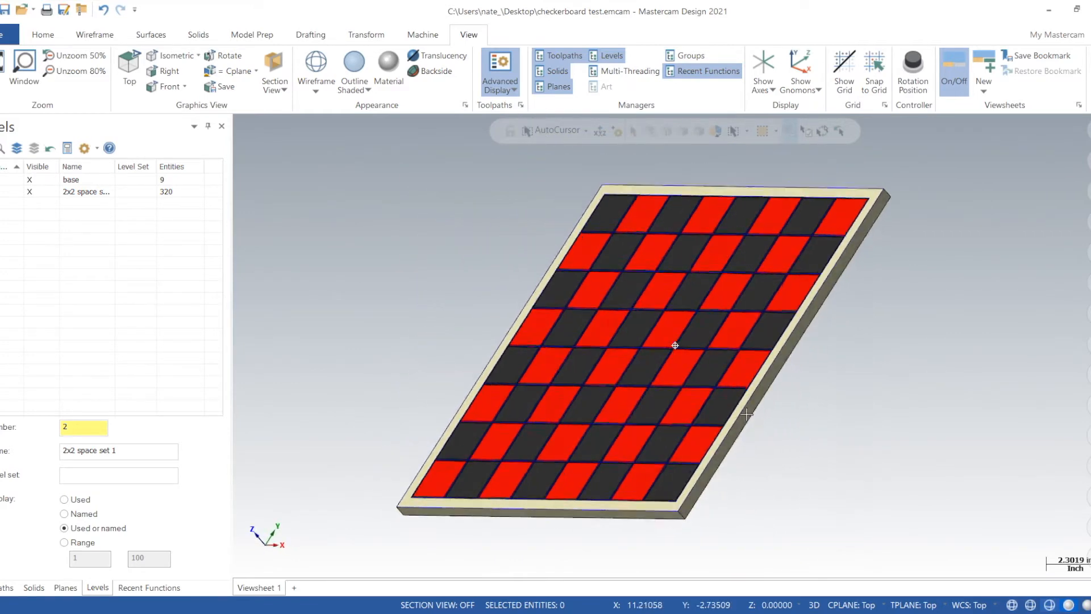
click(128, 62)
text(3)
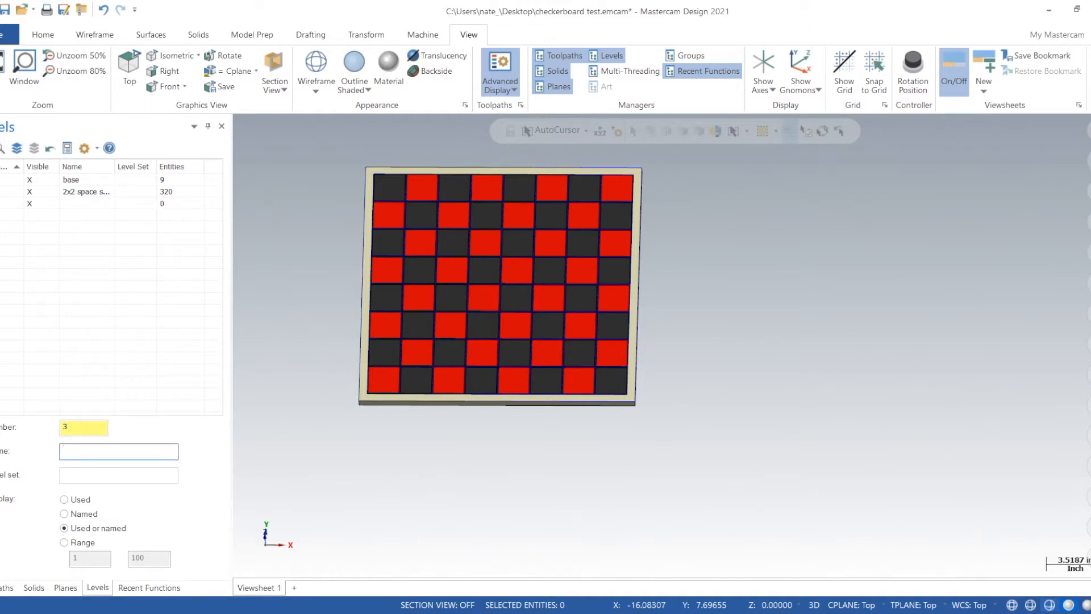
click(118, 452)
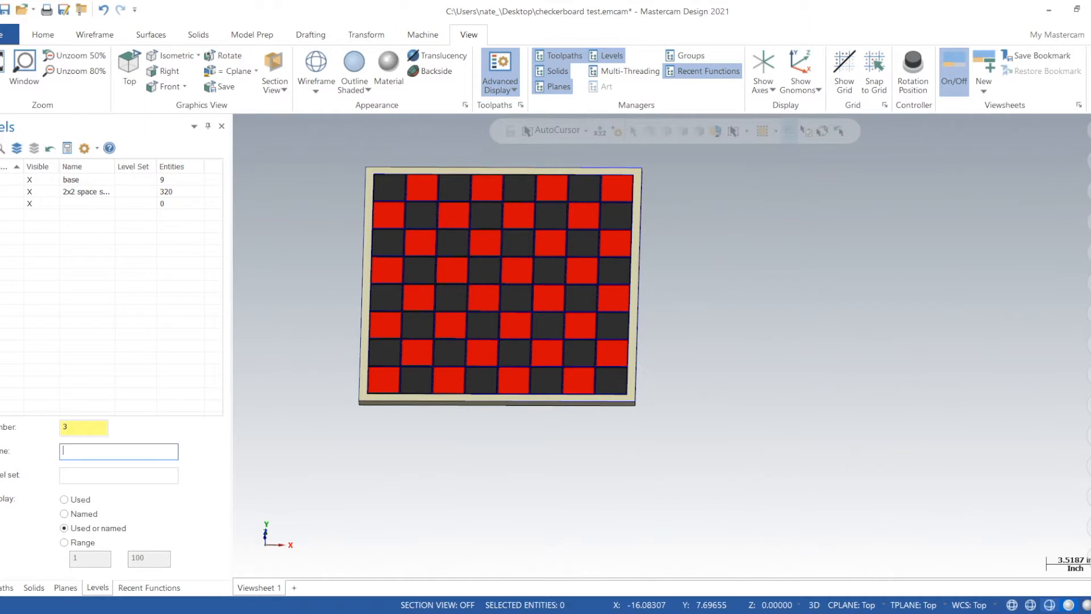
text(Base)
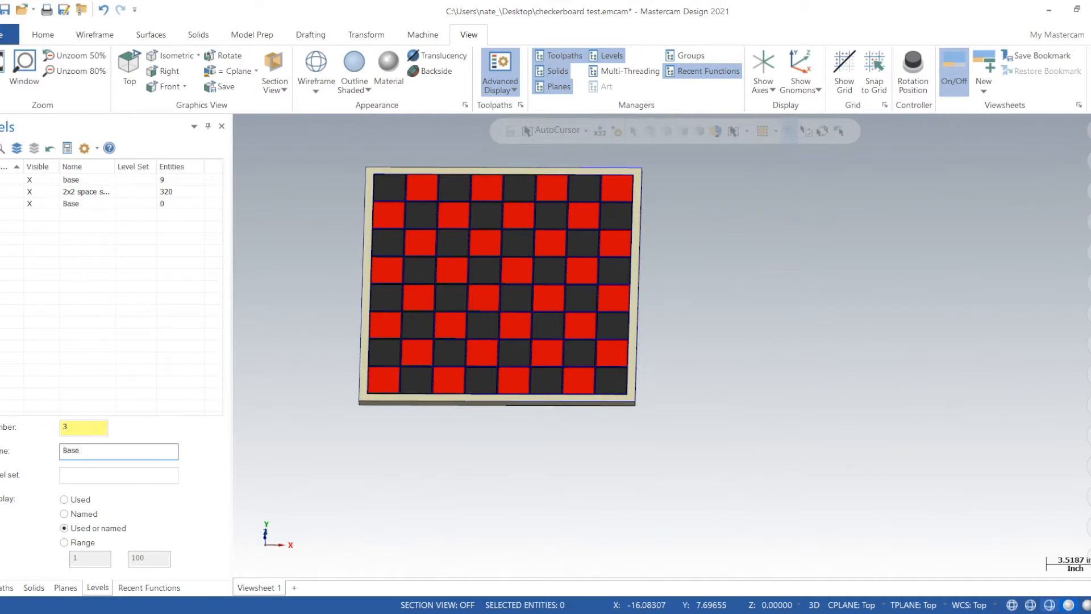
text(New)
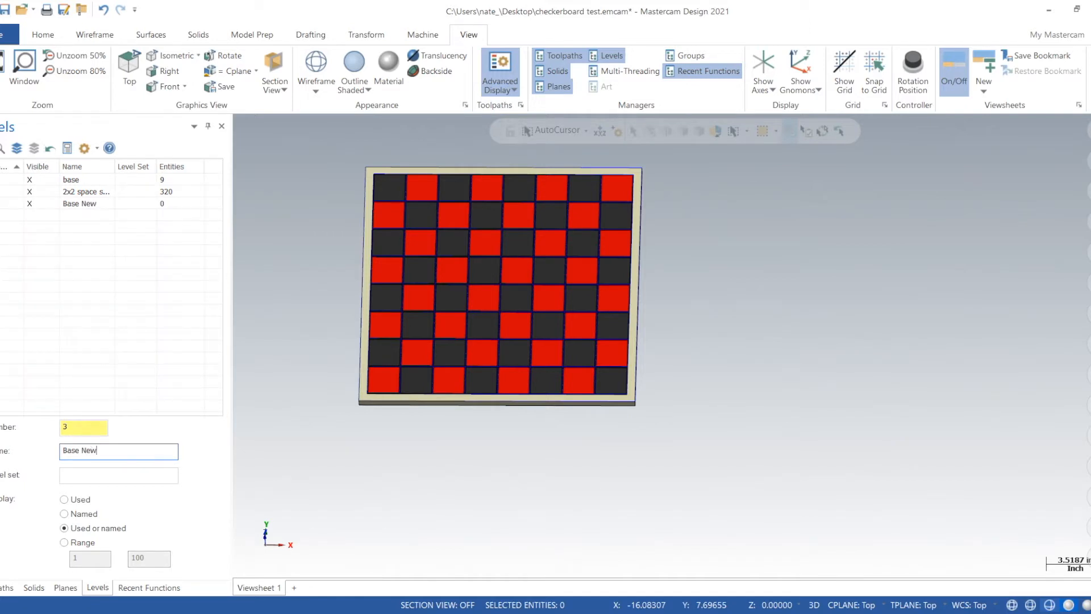
Show only the Base New level and turn on the coordinate gnomon.
click(79, 204)
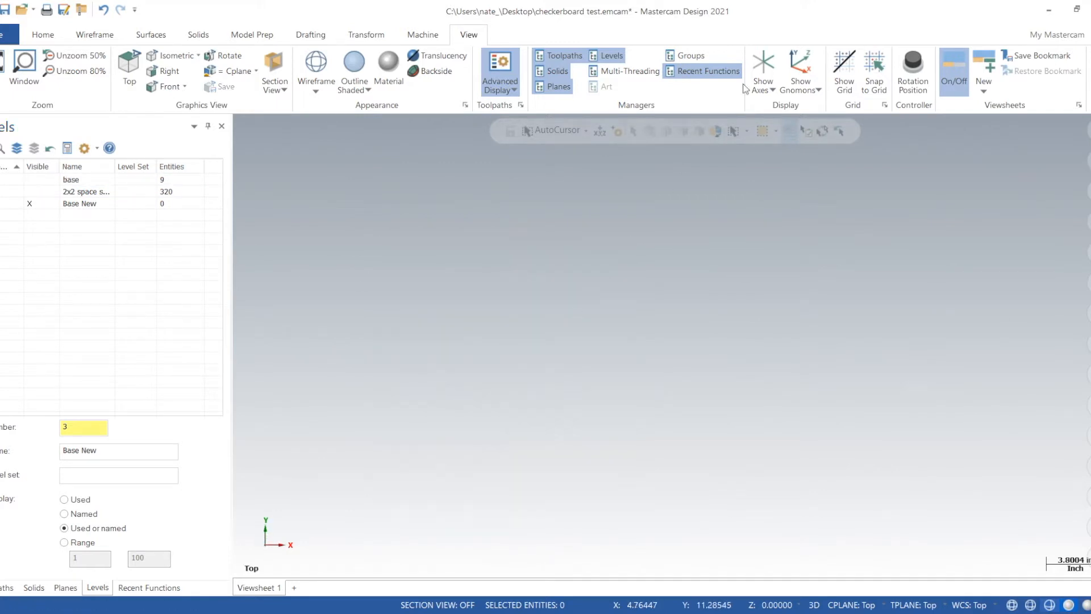
click(801, 69)
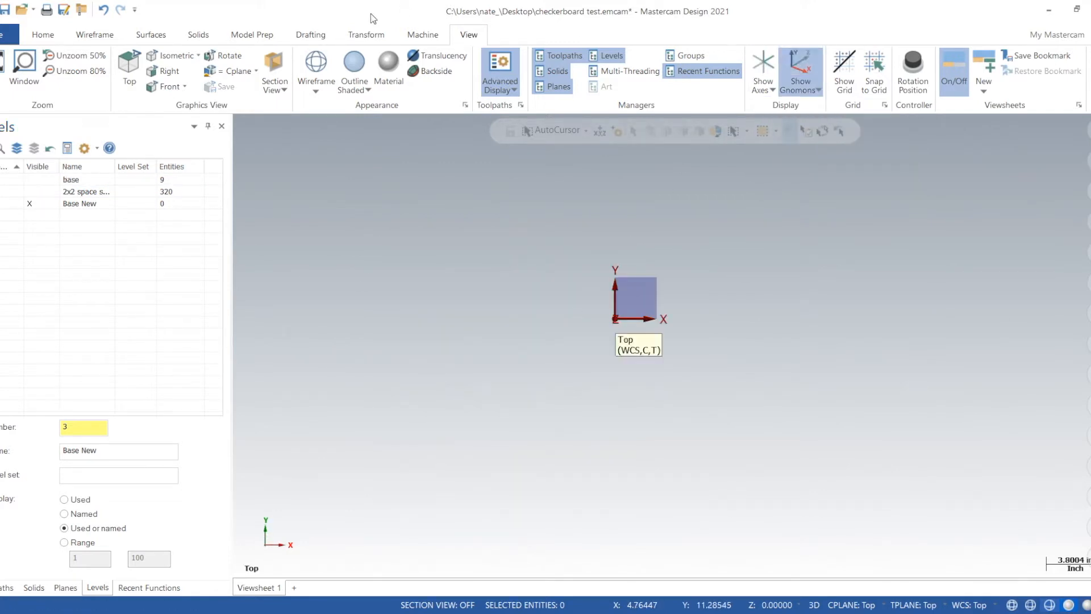
click(94, 36)
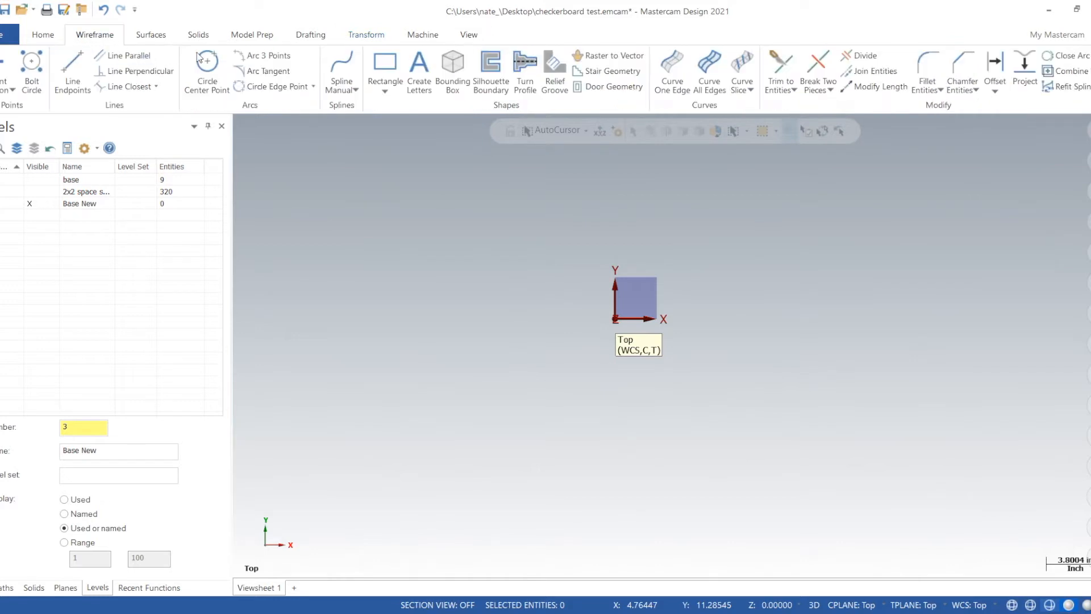
Draw a 16 by 16 rectangle anchored at its centre on the origin.
click(385, 66)
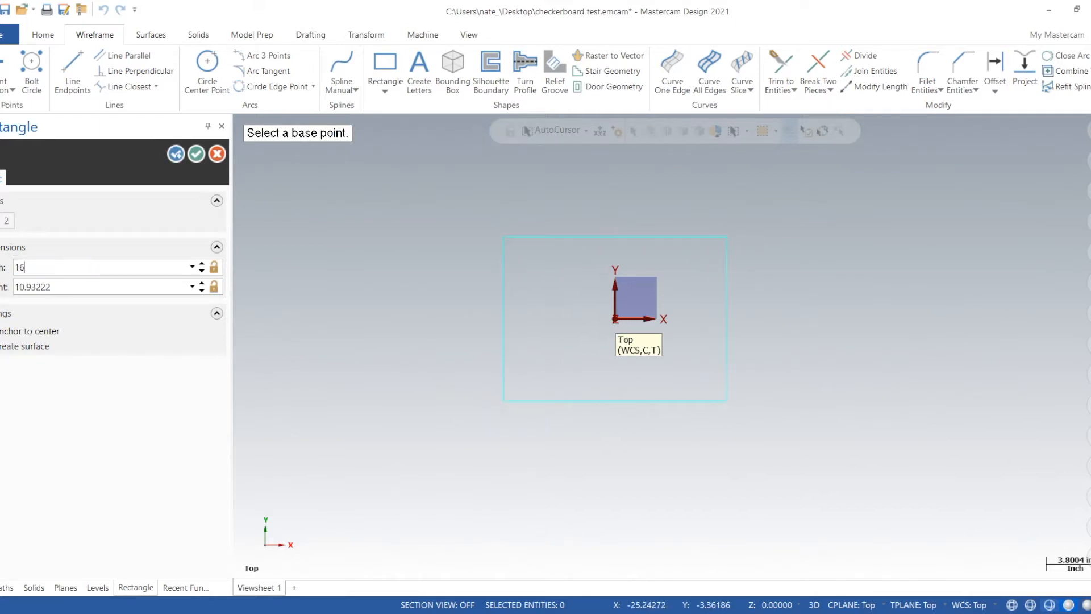
text(16.0)
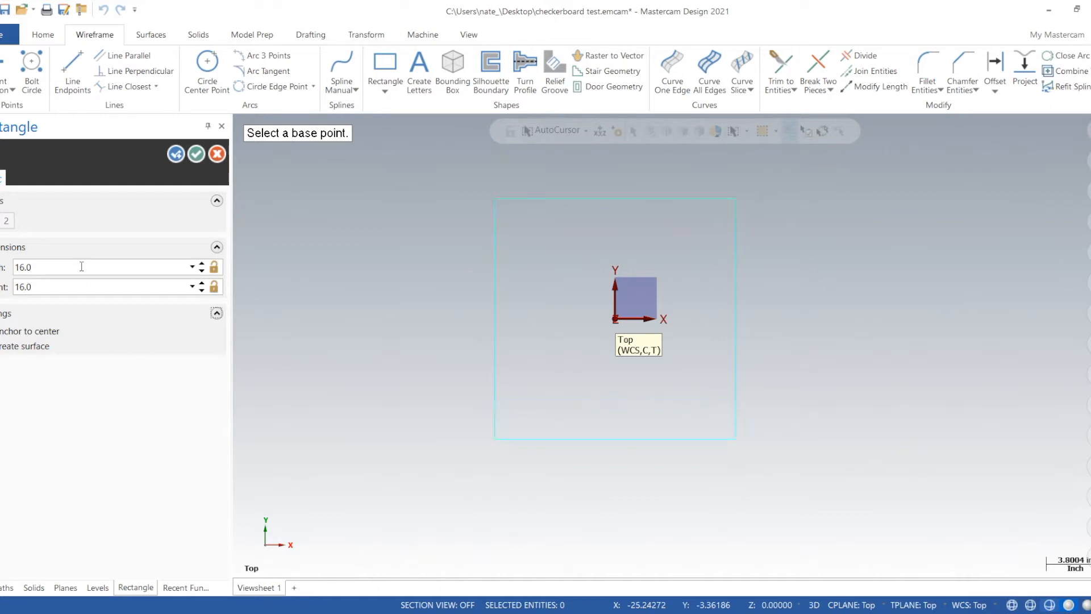
click(97, 588)
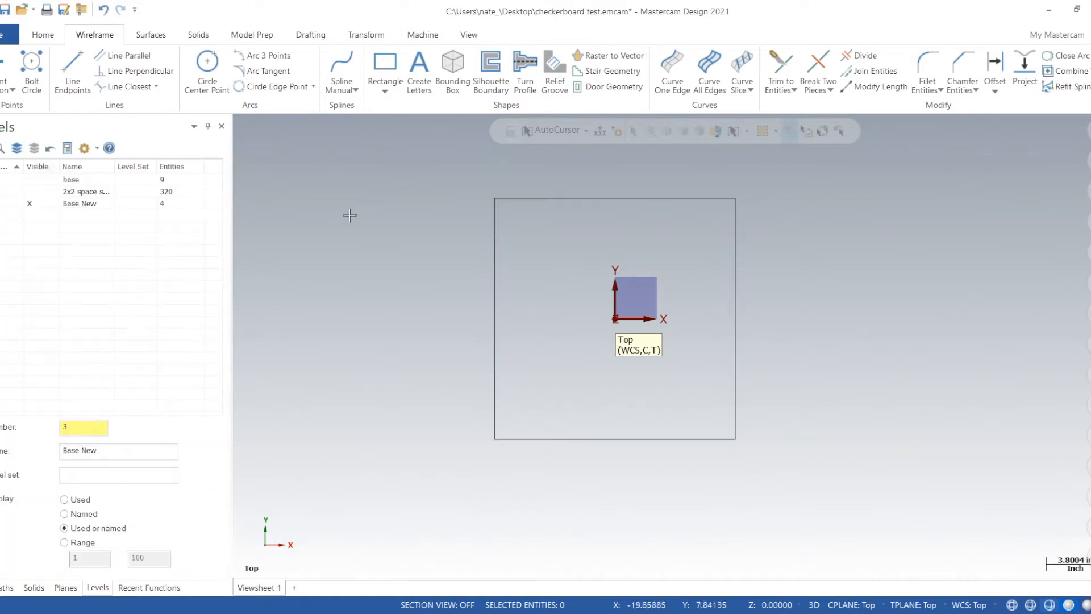
mouse_move(380, 14)
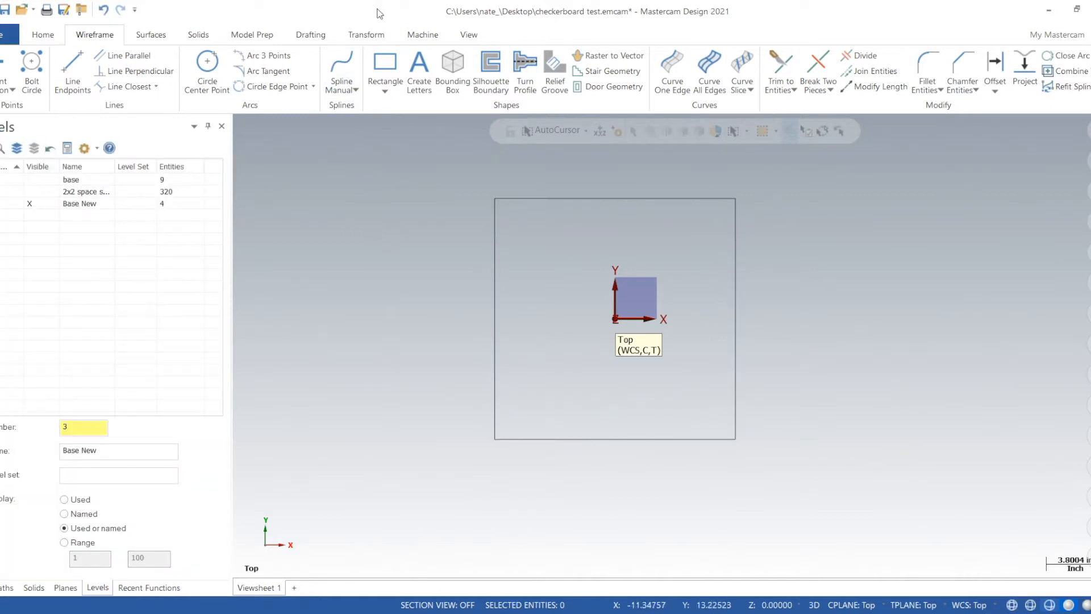
Offset the square outline 0.5 outward as a copy for the border.
click(366, 35)
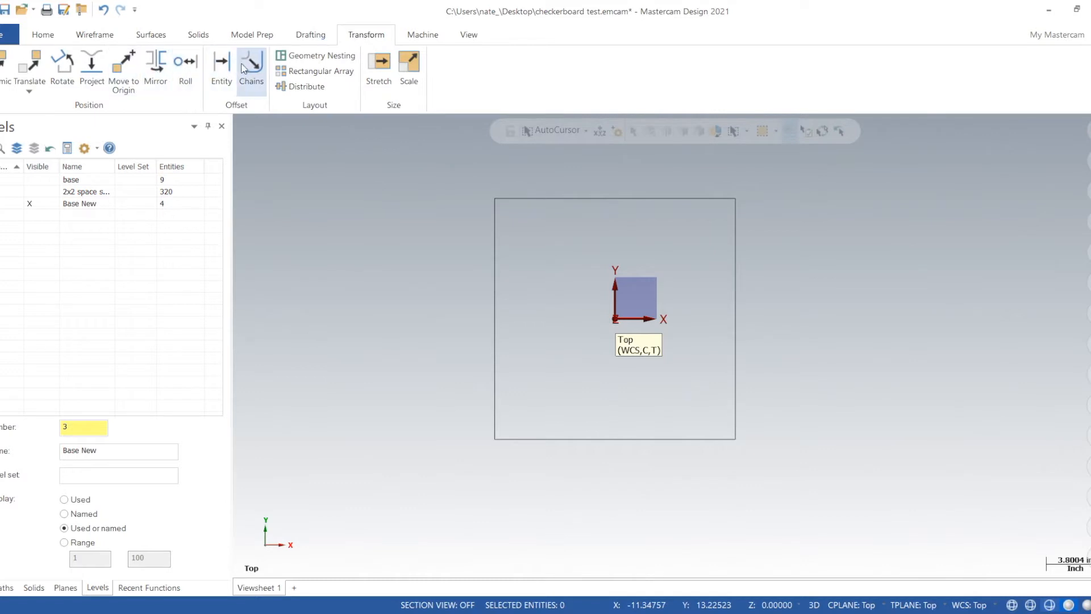
click(250, 63)
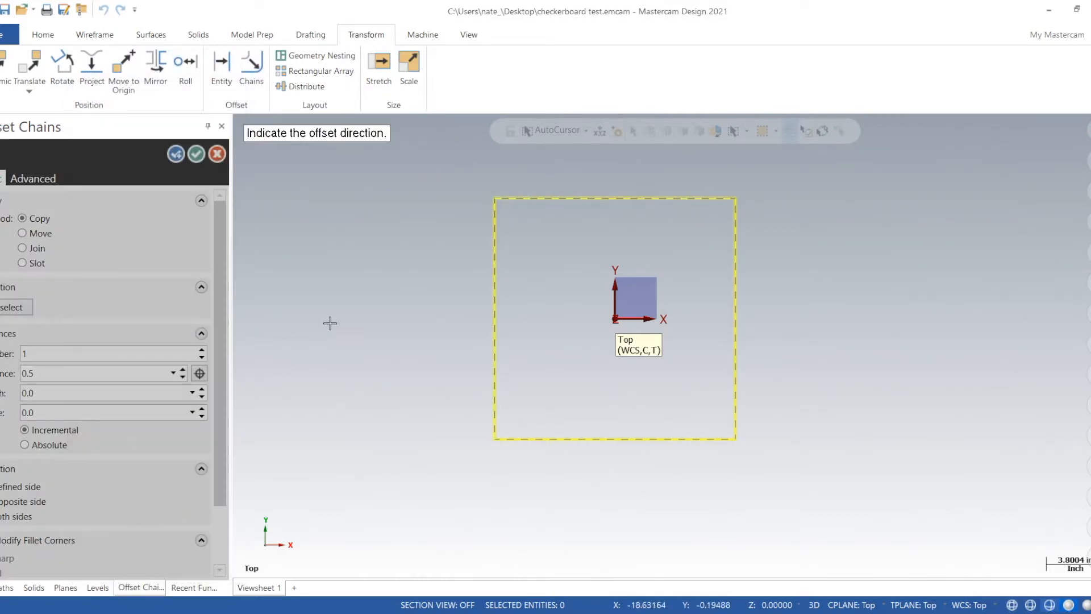
click(175, 154)
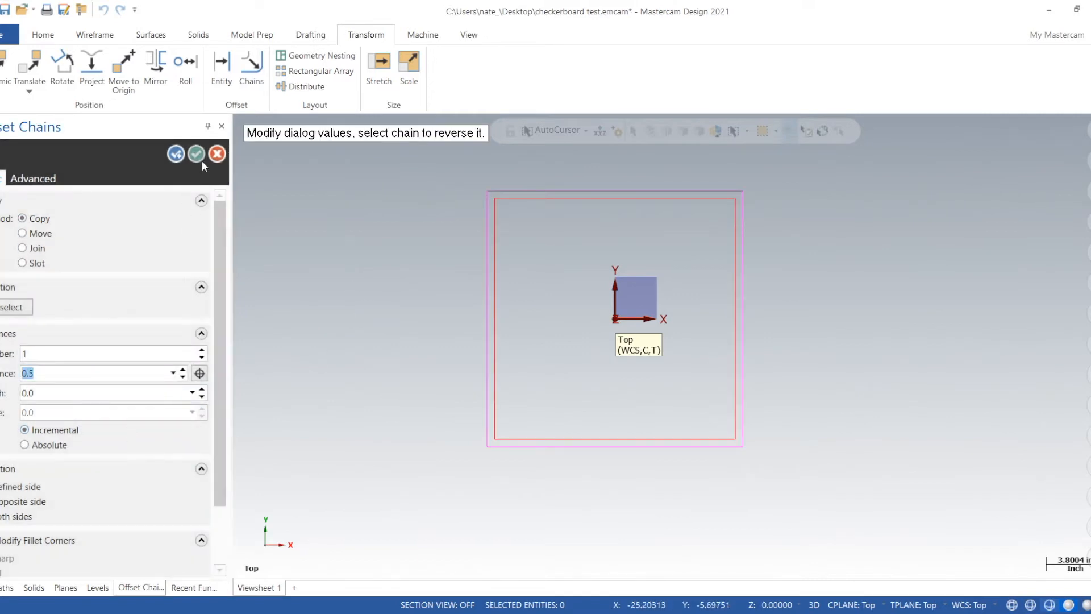
mouse_move(197, 154)
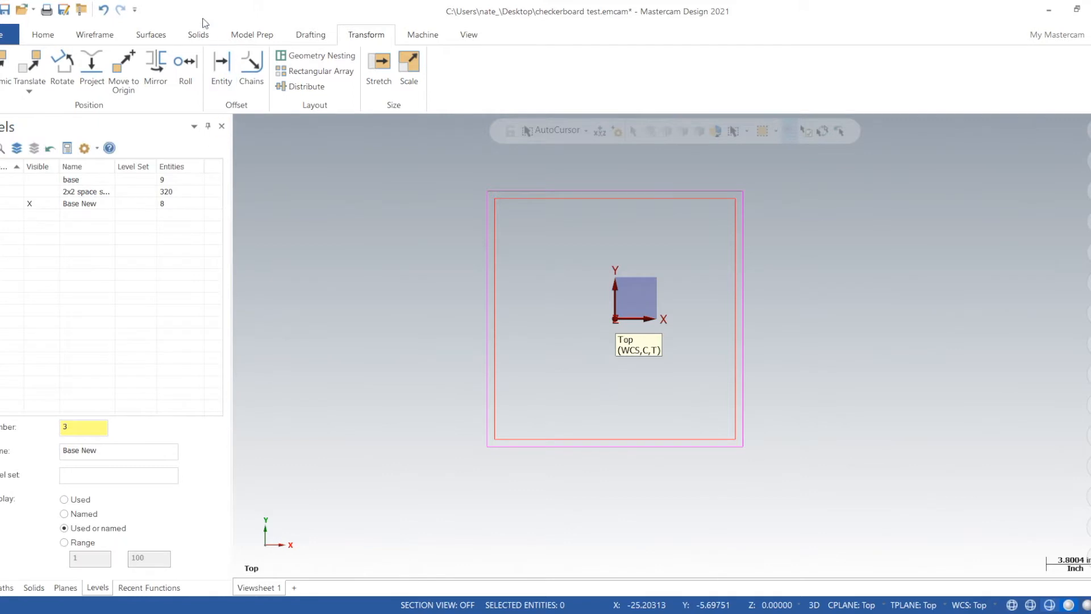
Extrude the square chain 0.5 into a solid body for the base plate.
click(198, 35)
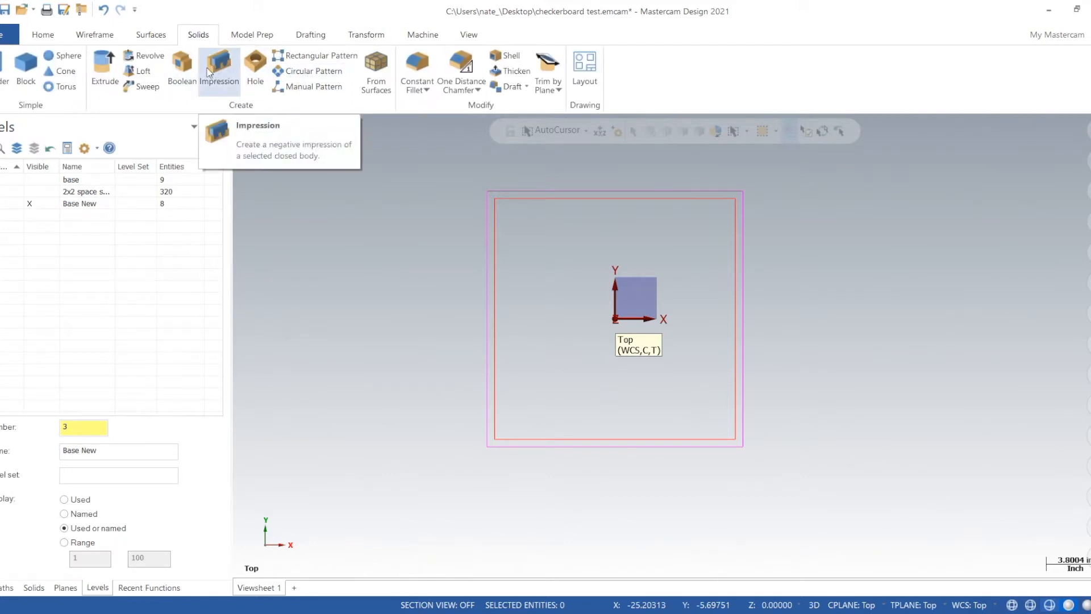
click(104, 62)
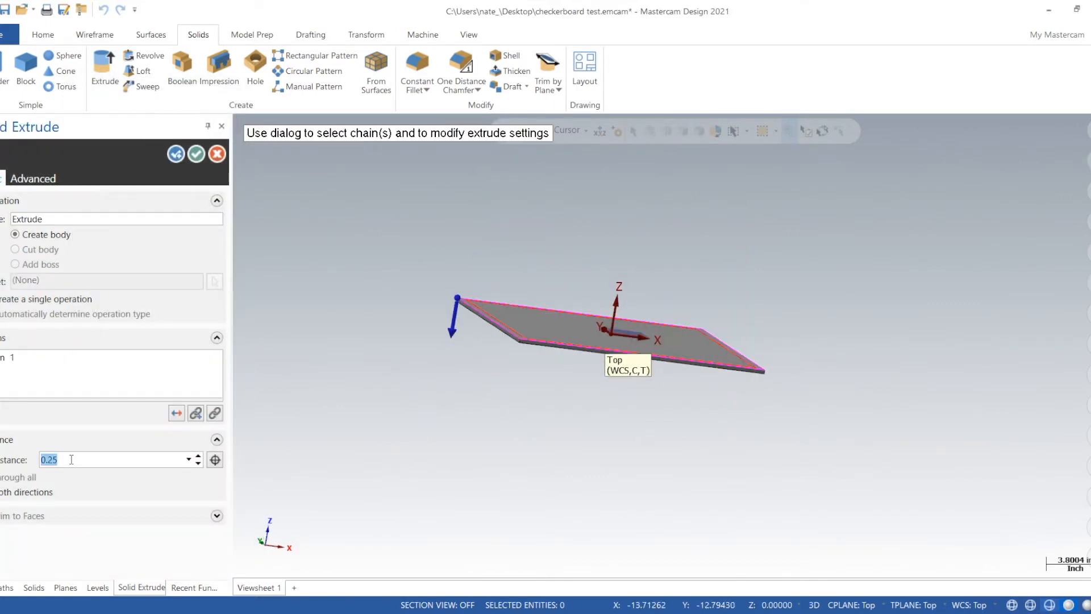
text(0.5)
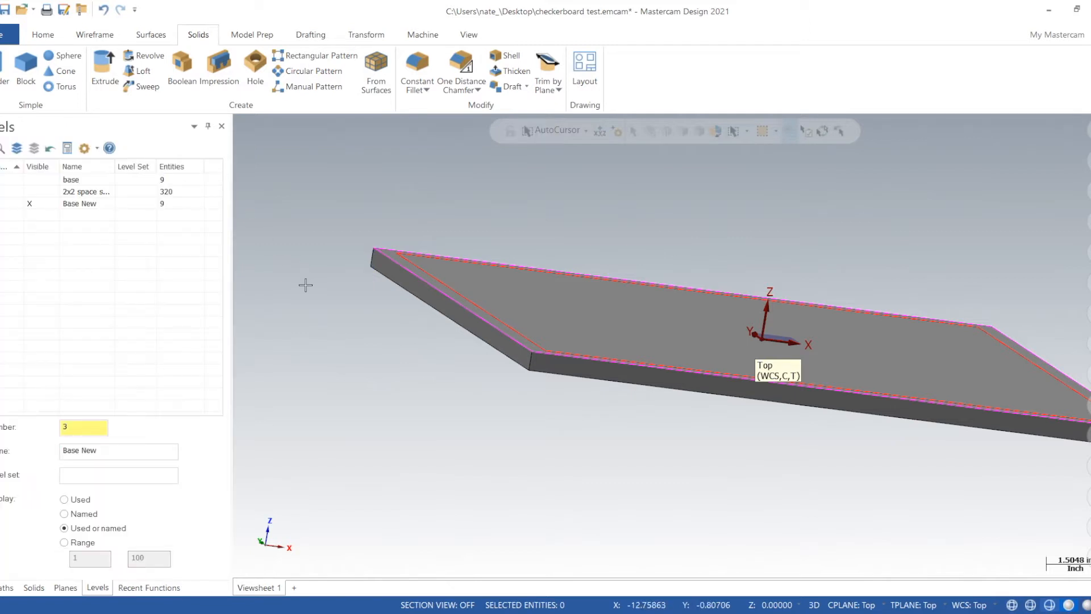
mouse_move(292, 205)
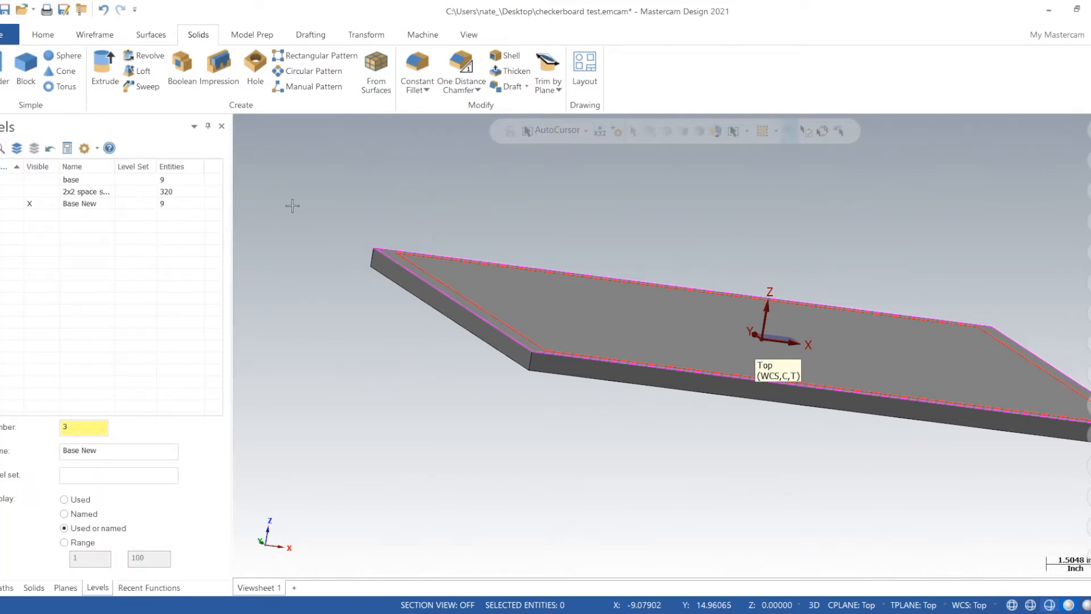
mouse_move(338, 212)
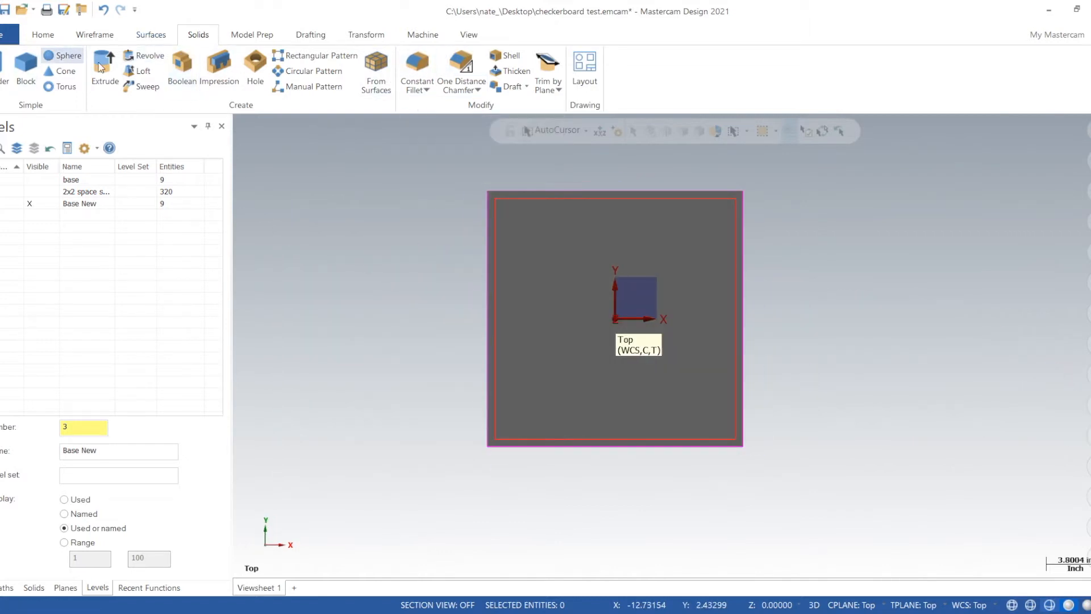
Cut-extrude the inner square 0.5 into the plate, leaving a raised border.
click(105, 62)
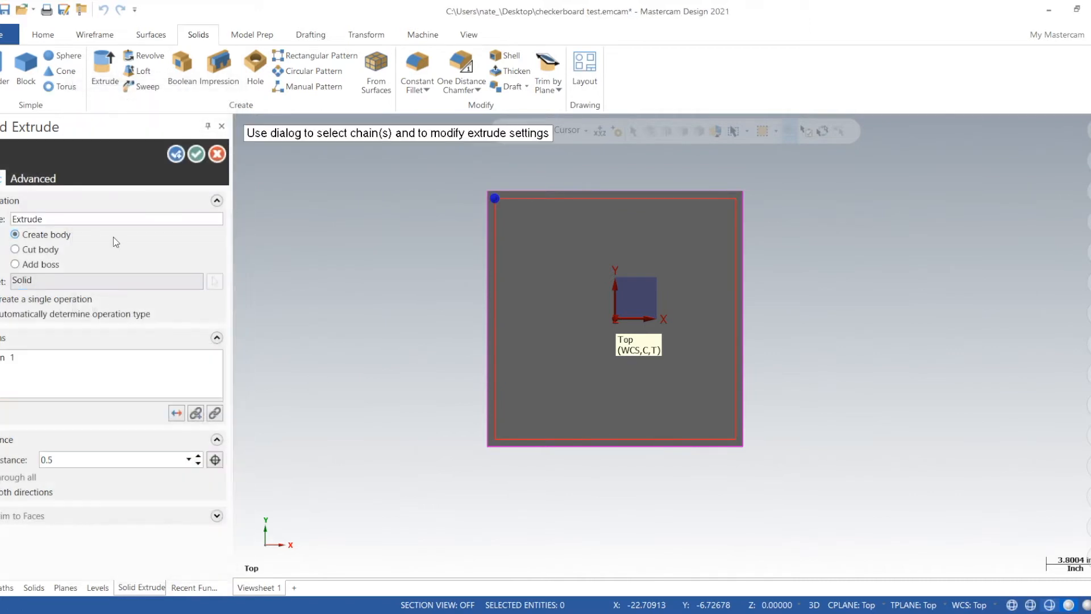
mouse_move(220, 66)
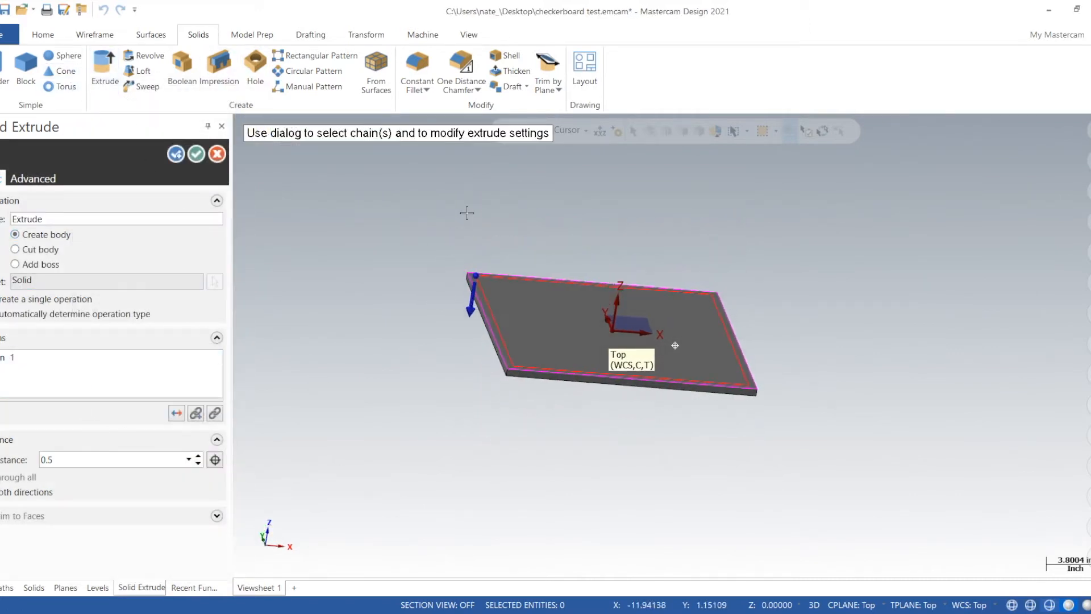
click(14, 249)
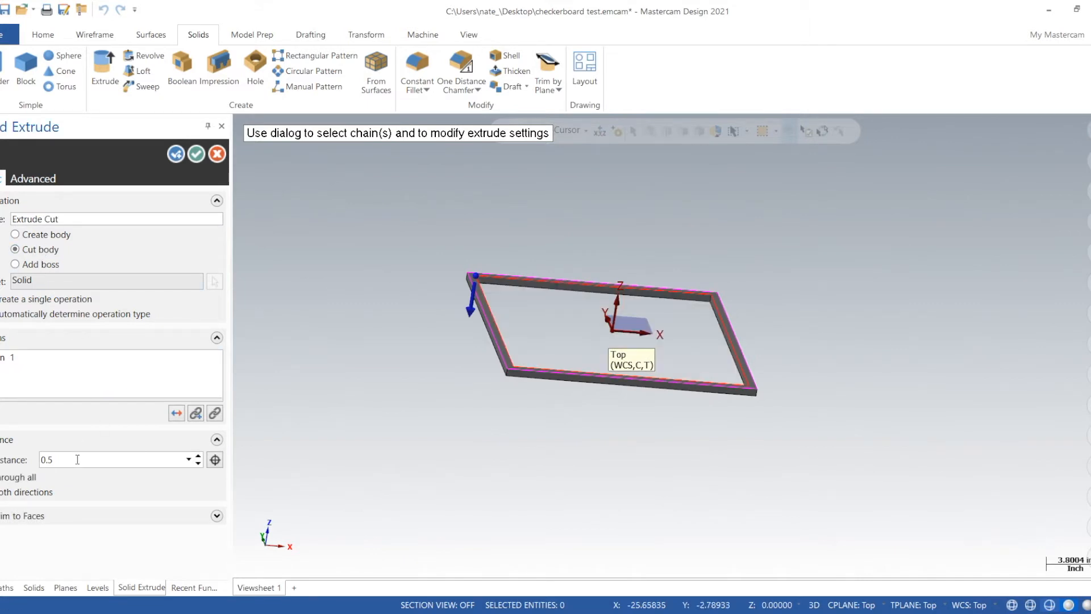
triple_click(63, 460)
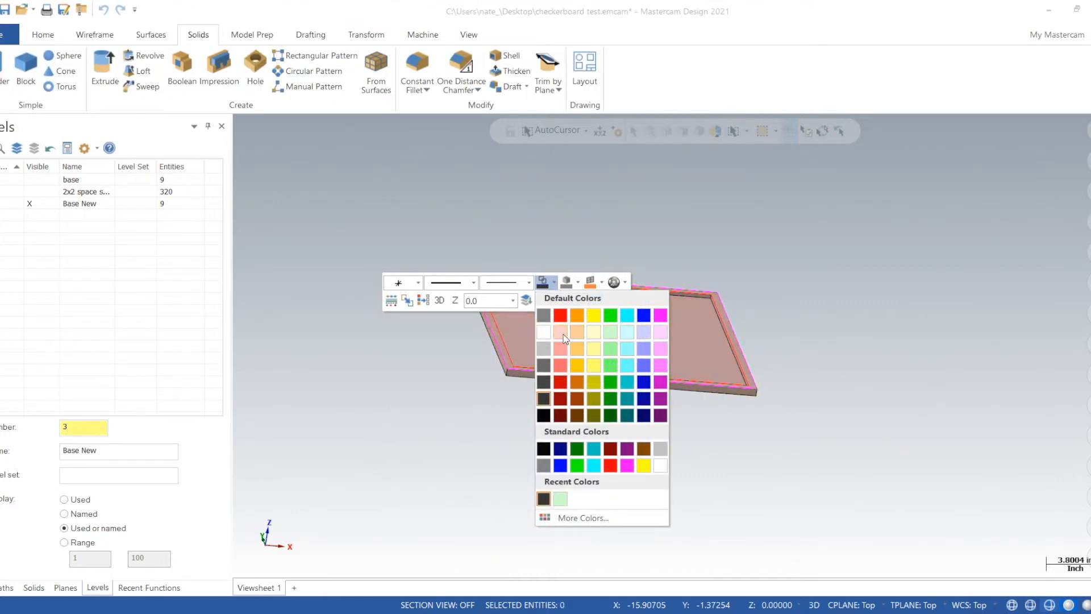
mouse_move(555, 341)
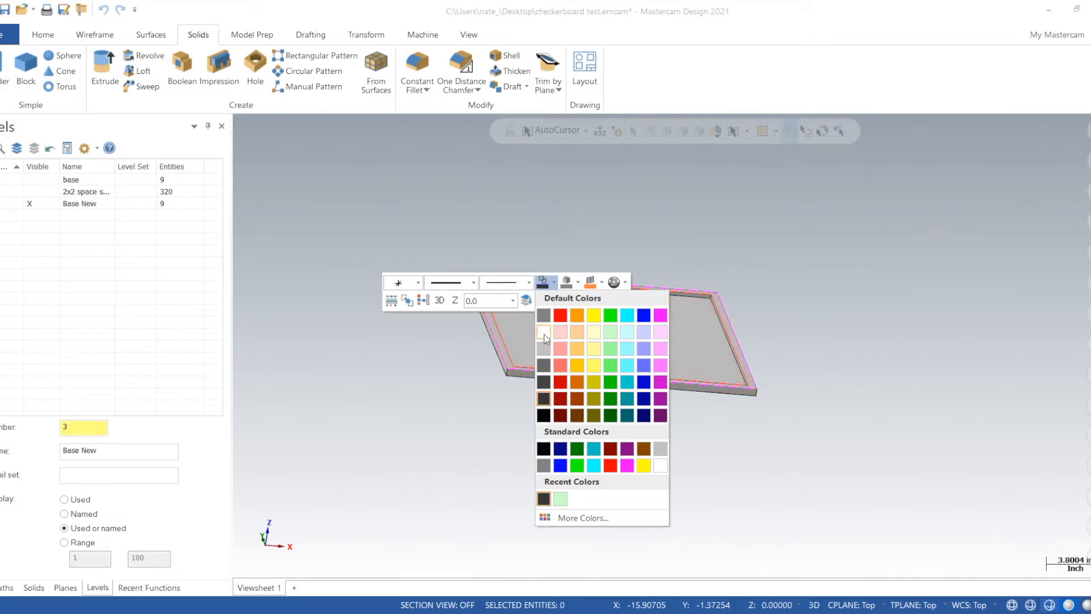
mouse_move(545, 339)
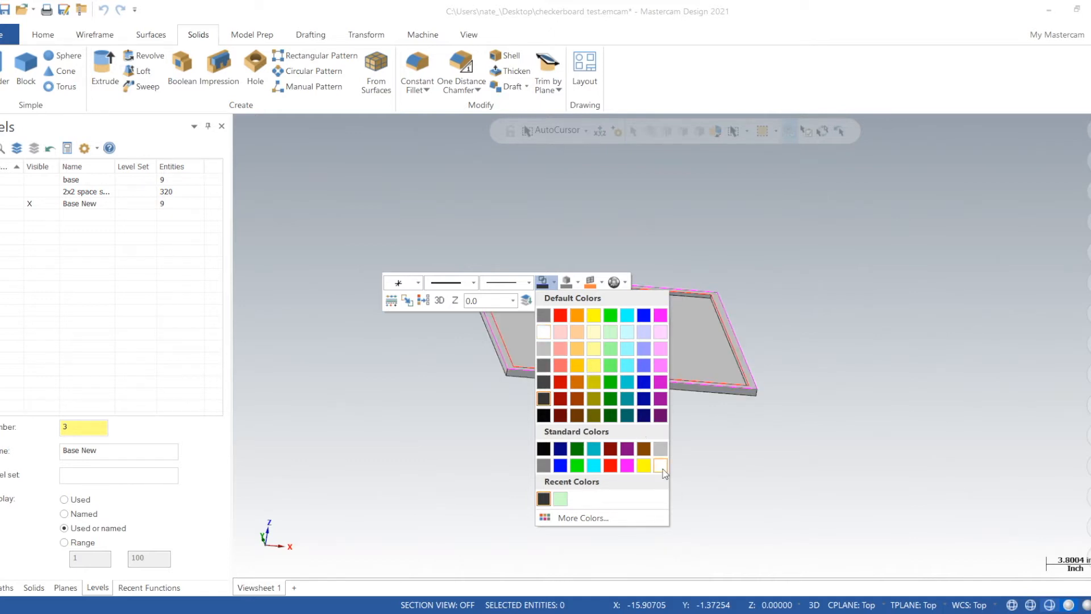
Colour the base solid light grey and switch to the Top view.
click(662, 465)
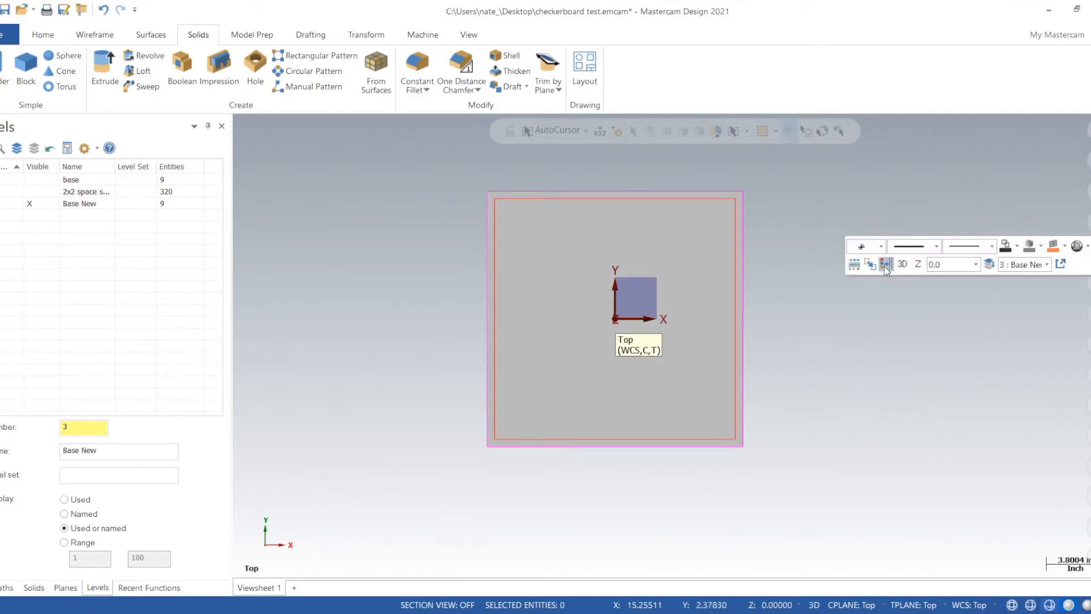
click(416, 289)
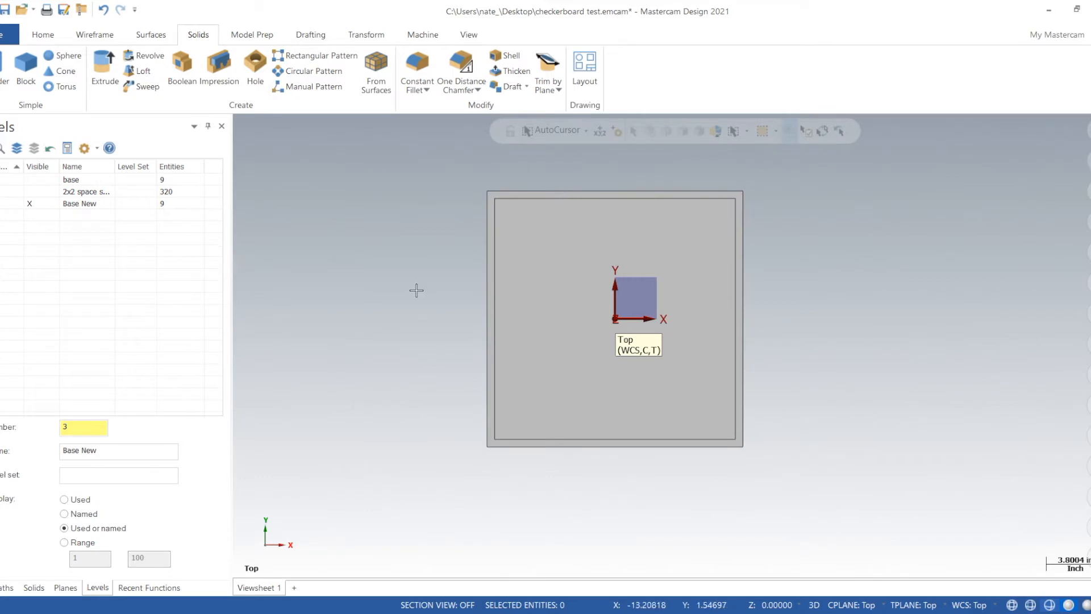
Add level 4 named 'spaces 2x2 new' for the squares.
scroll(up, 3)
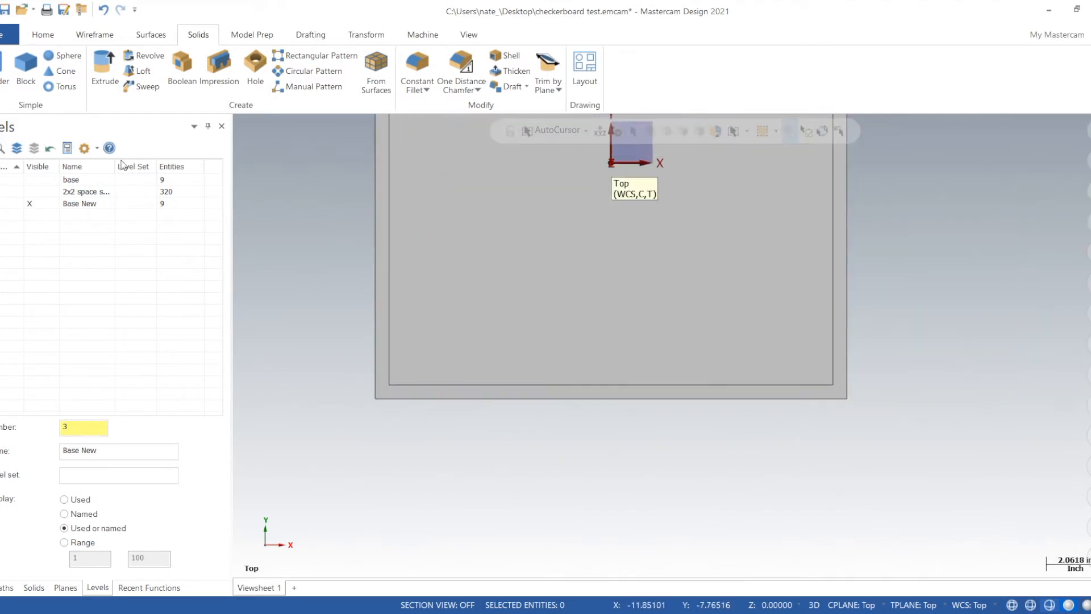
mouse_move(88, 444)
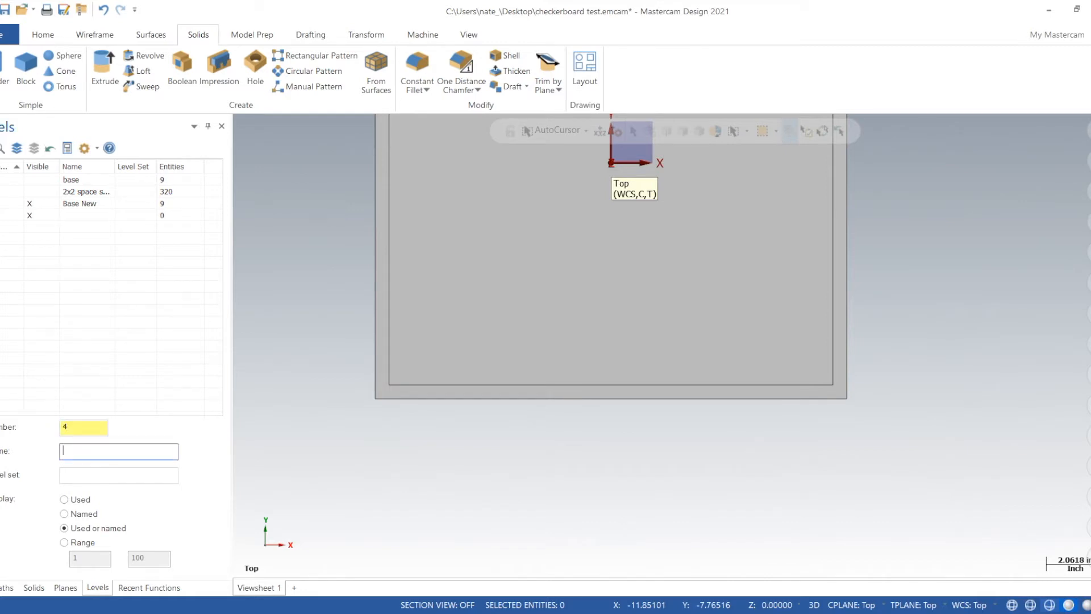
text(spaces 2x2 new)
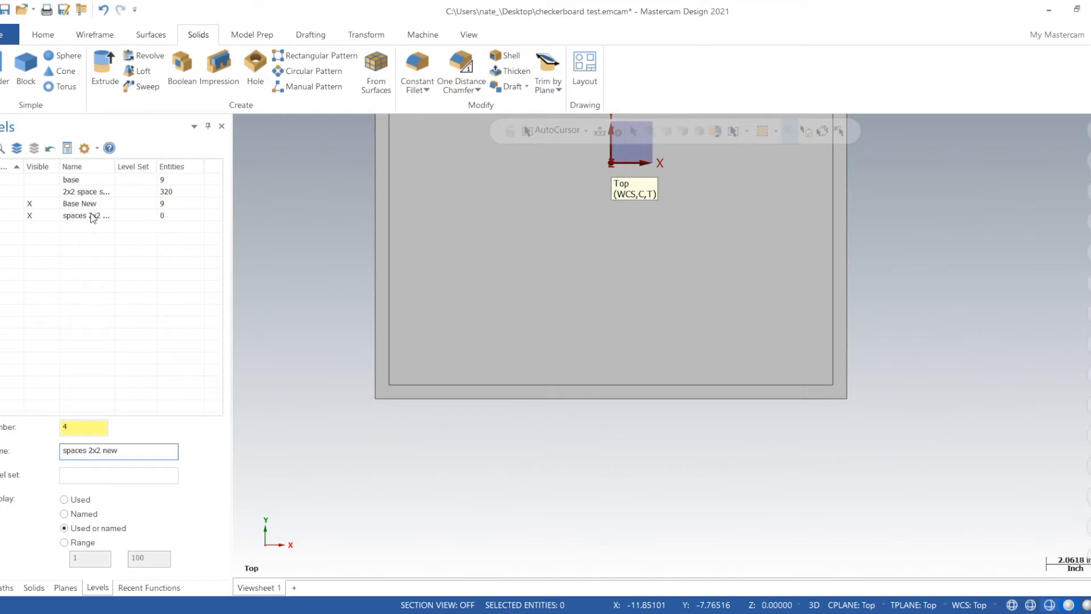
click(94, 35)
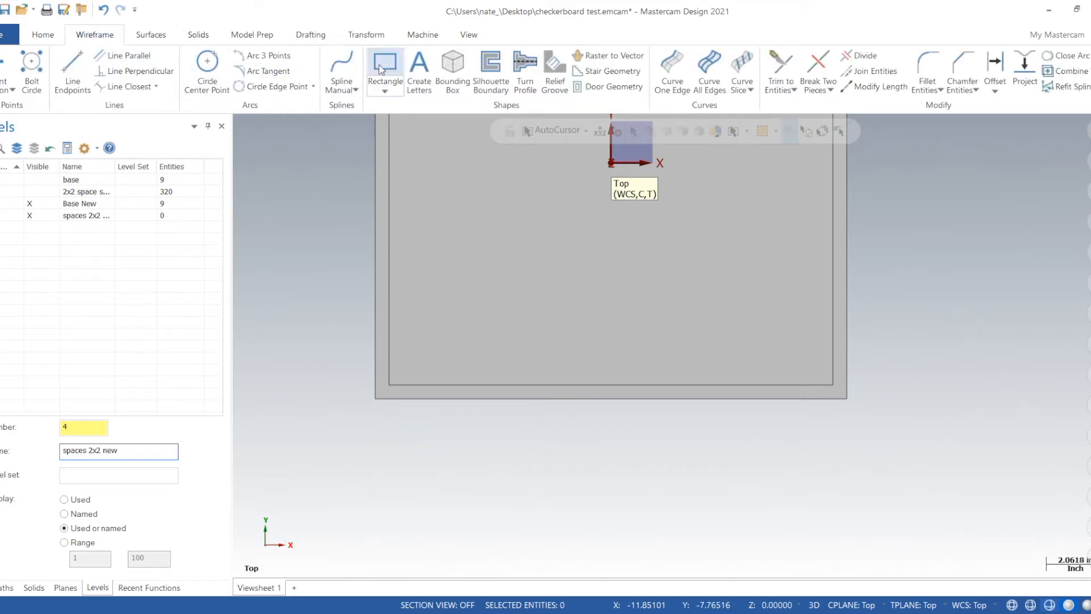
Draw a 2.0 by 2.0 rectangle at the base's inner lower-left corner.
click(384, 63)
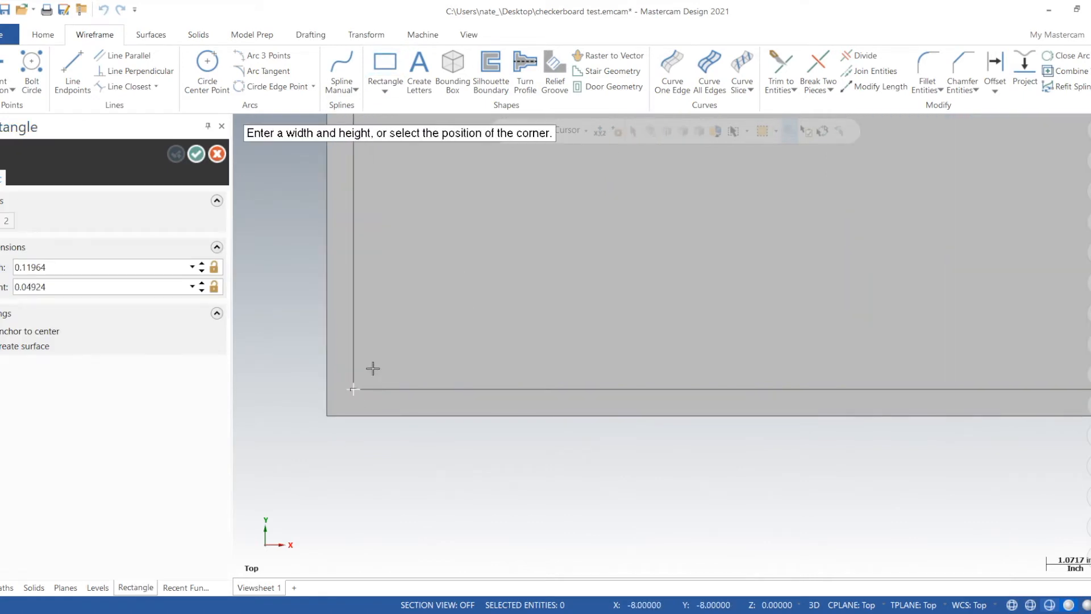
mouse_move(439, 348)
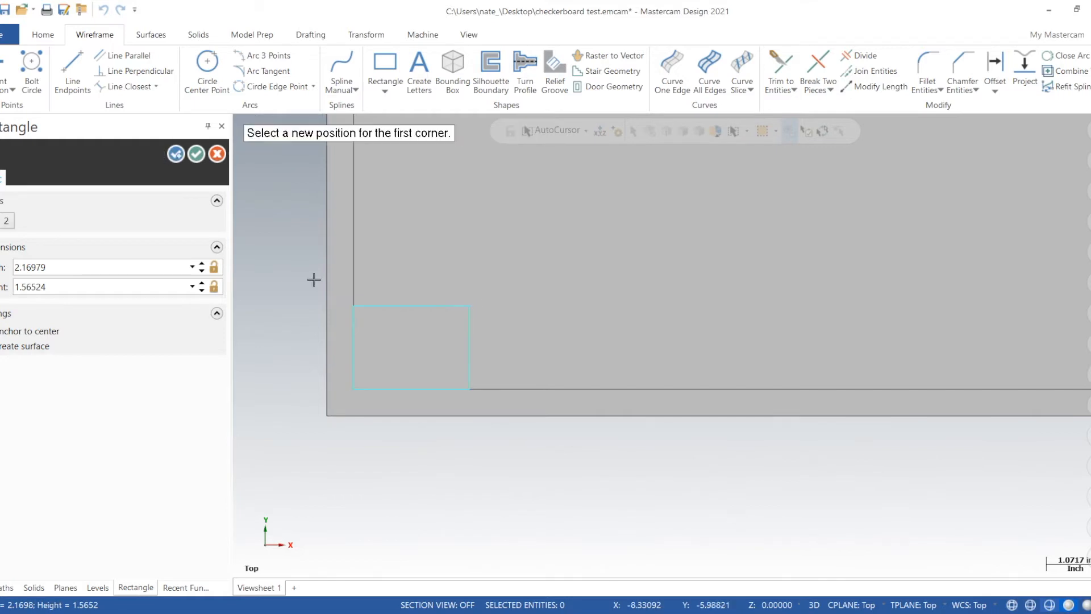
triple_click(101, 266)
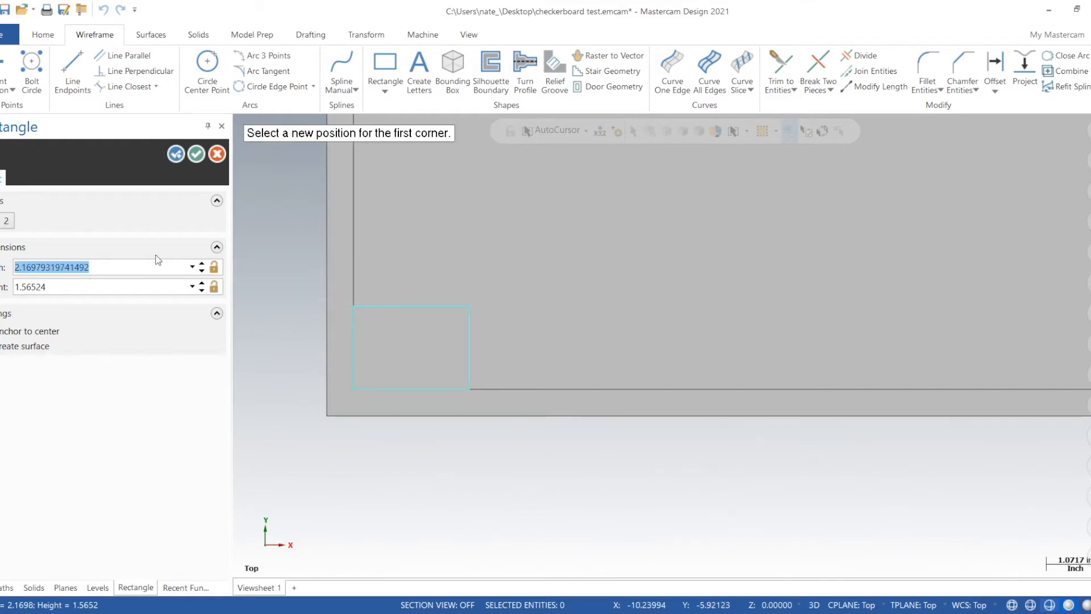
text(2.0)
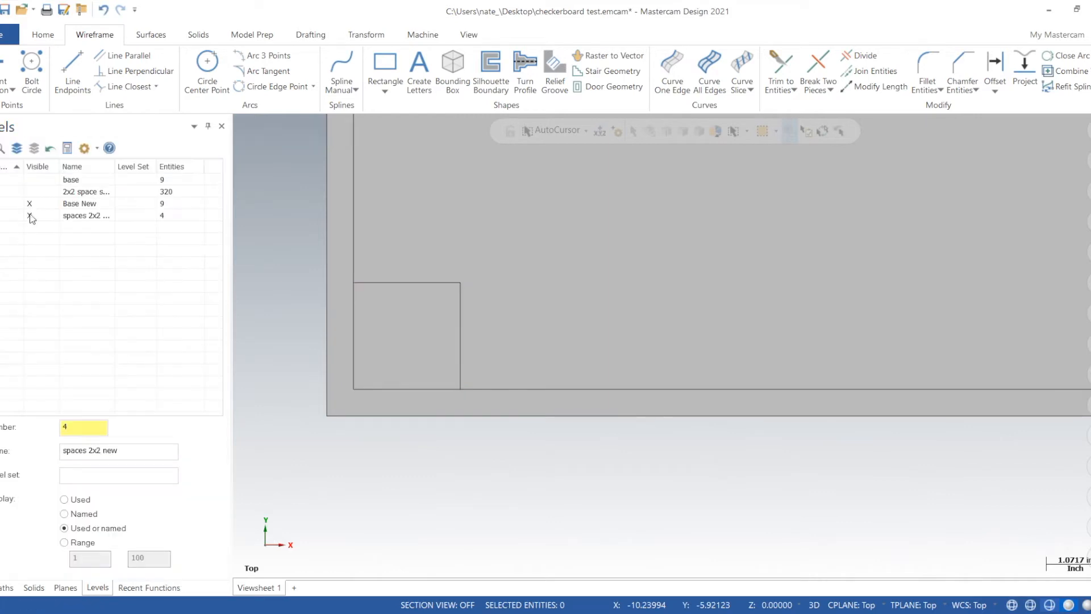
Hide Base New and extrude the 2 by 2 square into a solid block.
click(407, 334)
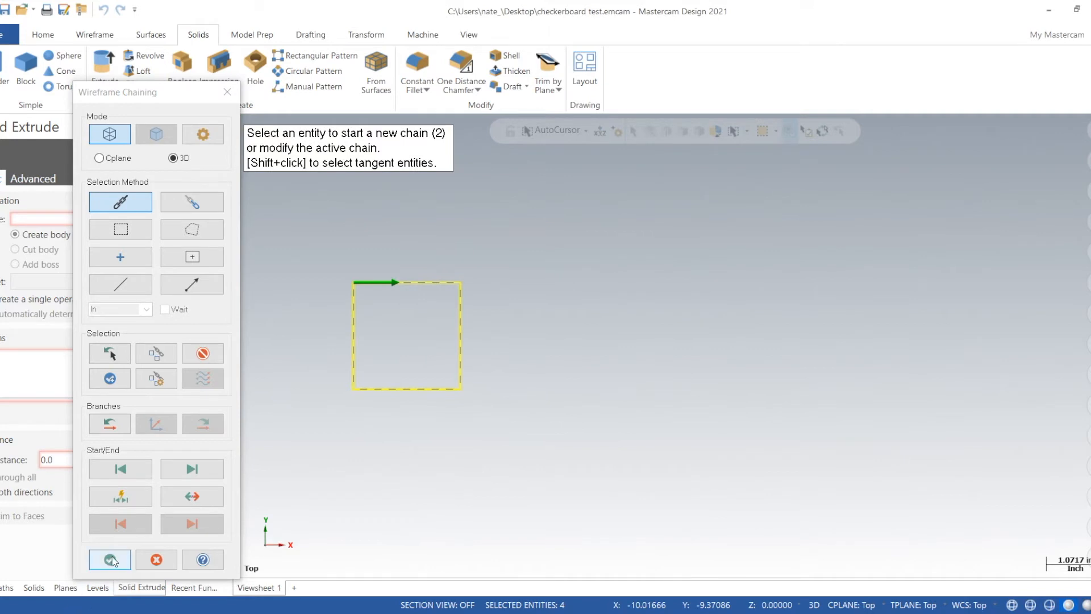
click(109, 559)
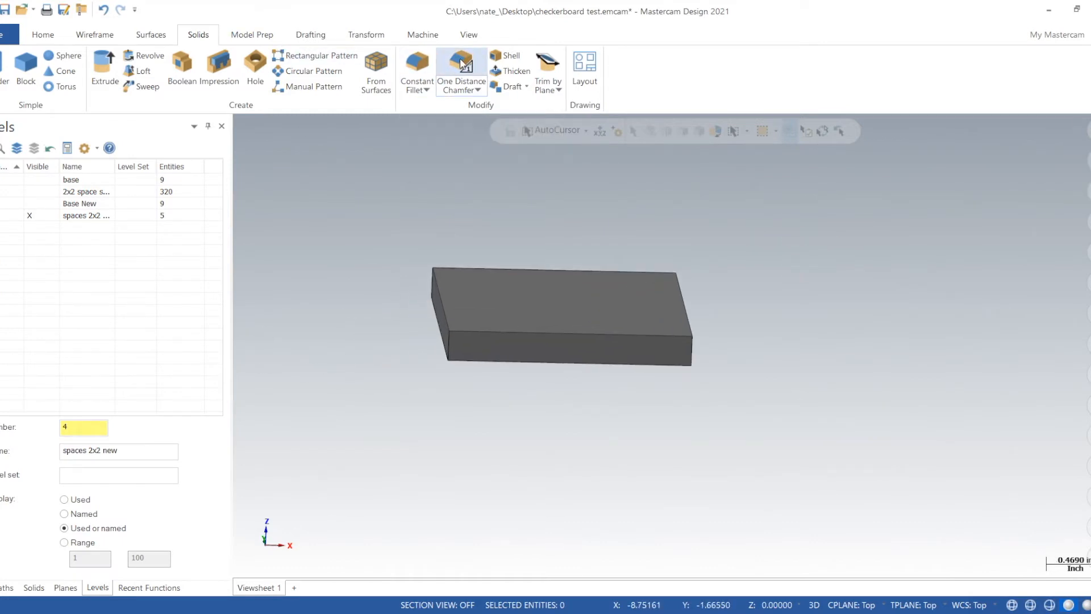
mouse_move(460, 63)
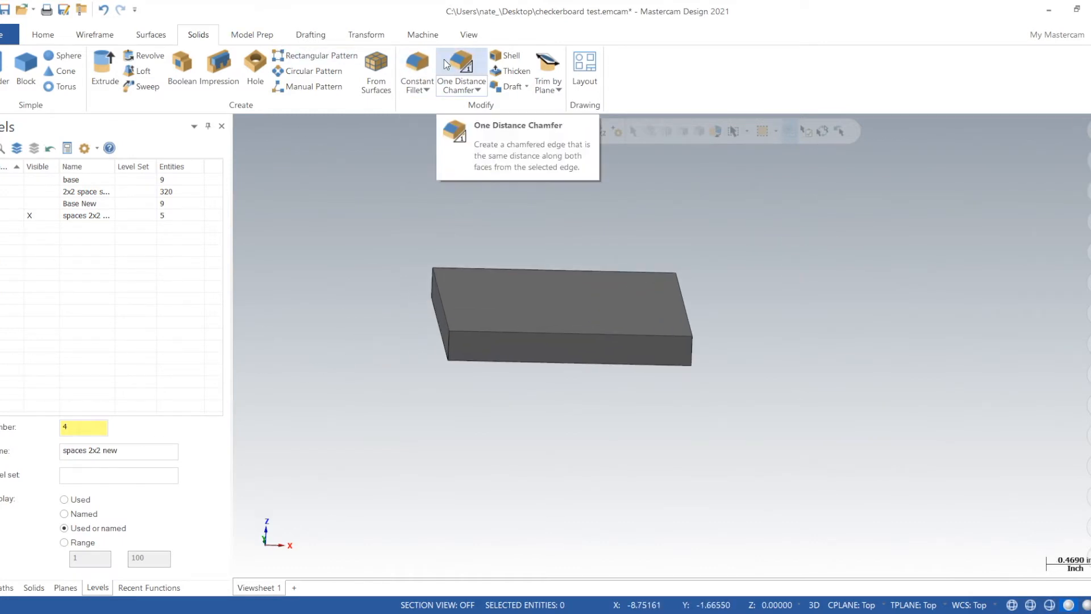
mouse_move(416, 63)
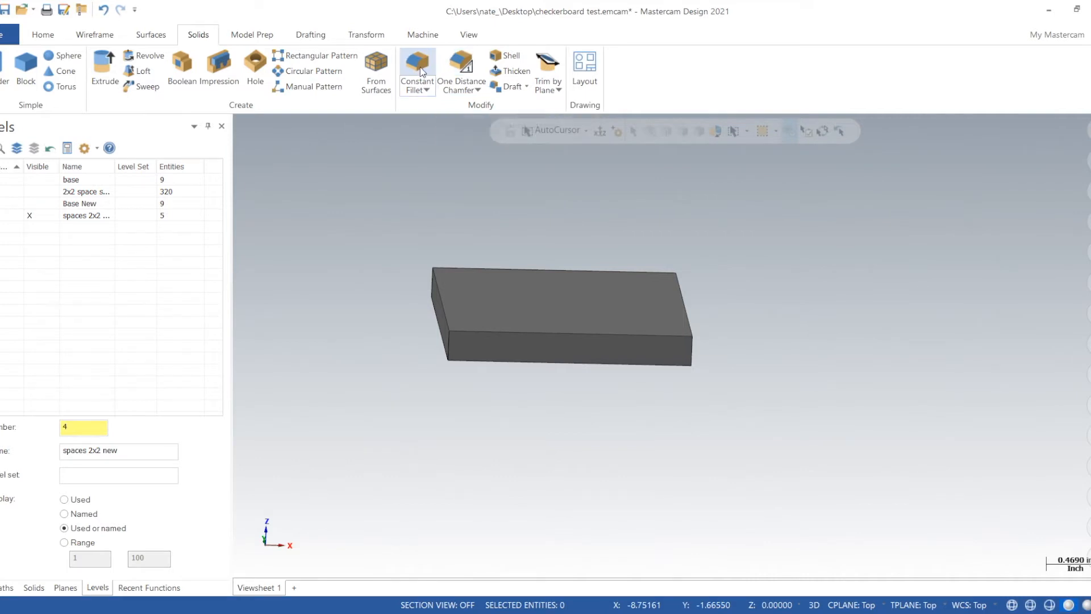
Apply a One Distance Chamfer to the block's top-face edges.
click(460, 71)
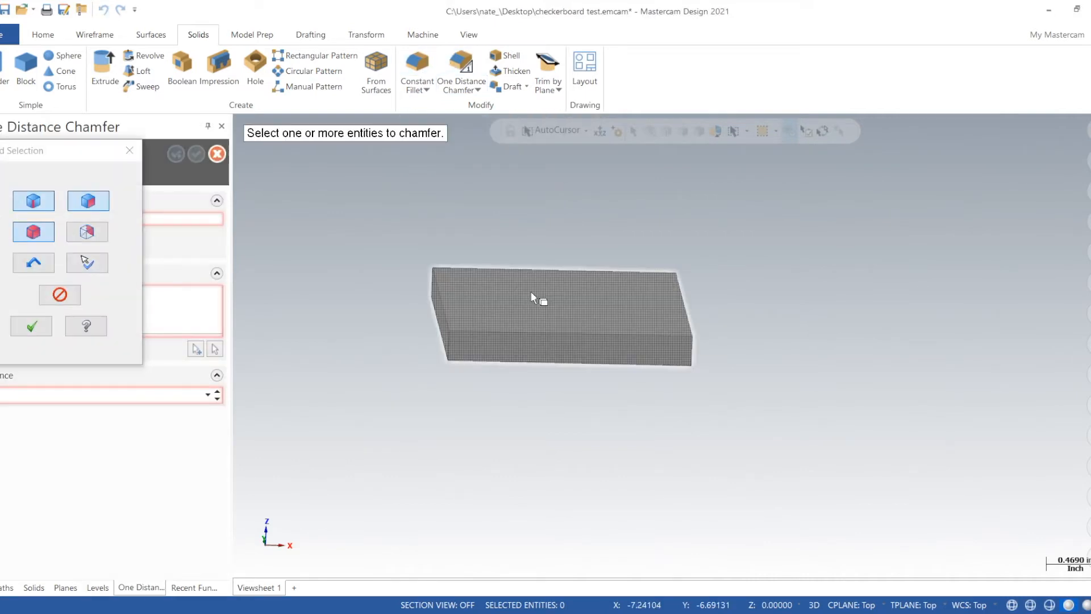
click(95, 588)
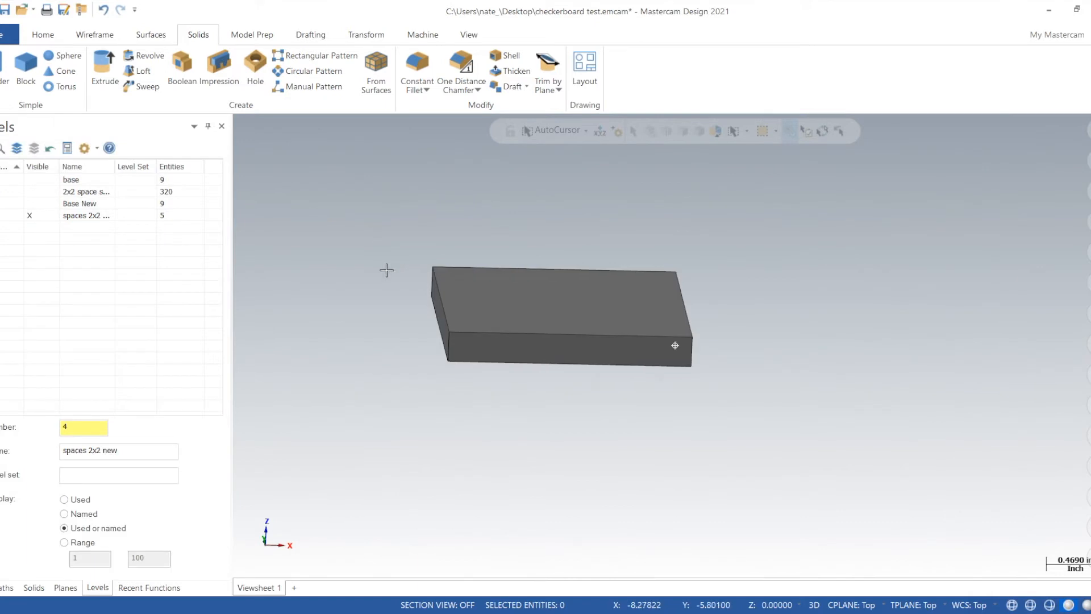
click(459, 71)
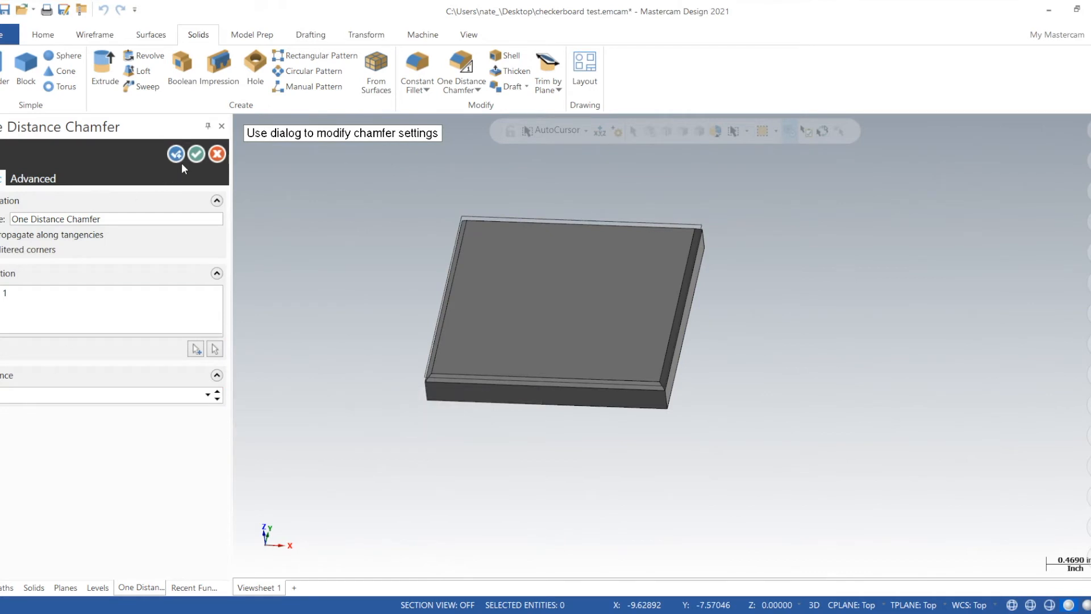
mouse_move(197, 154)
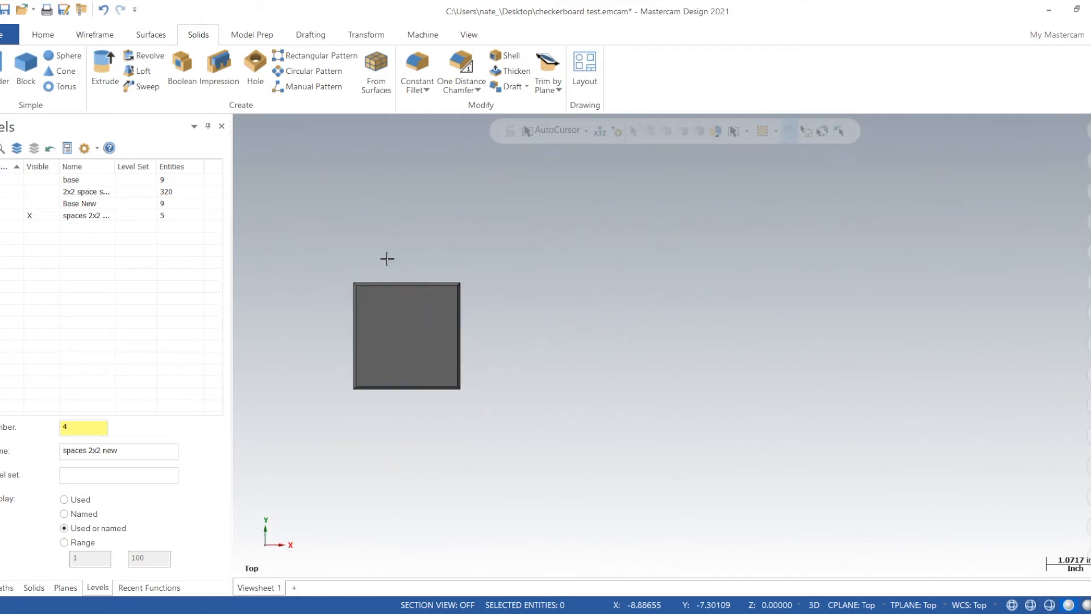
Translate-copy the chamfered block by delta X 2 and Y 2 for the second row.
click(406, 335)
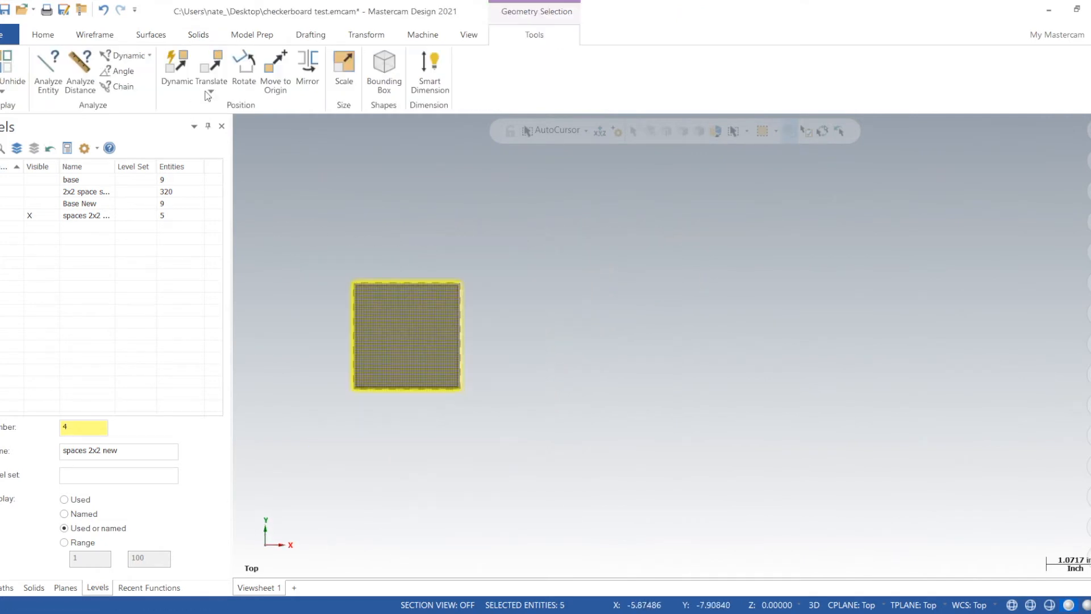
click(366, 36)
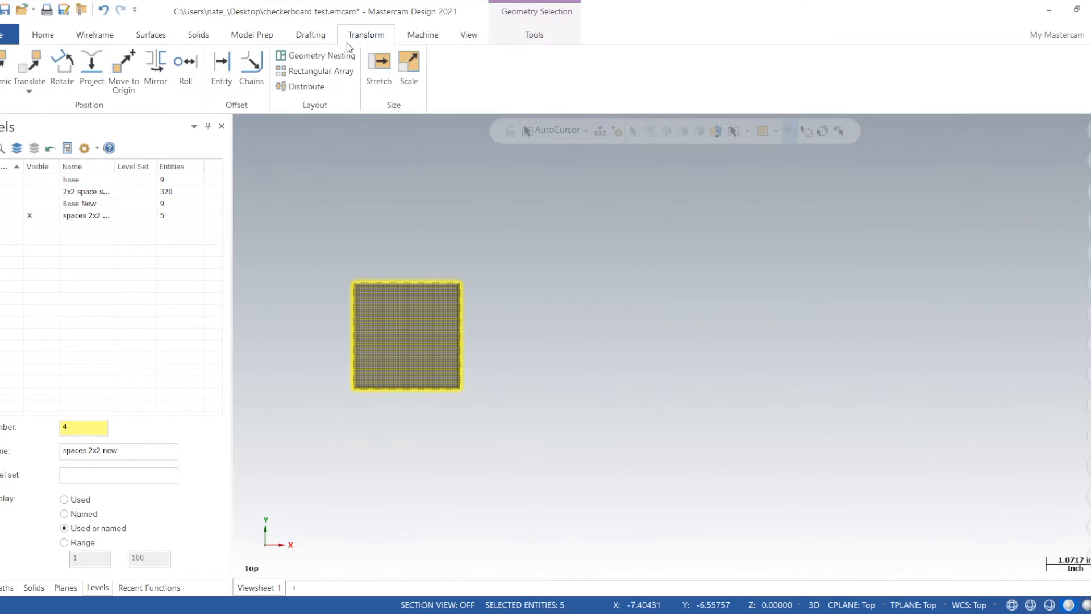
click(29, 66)
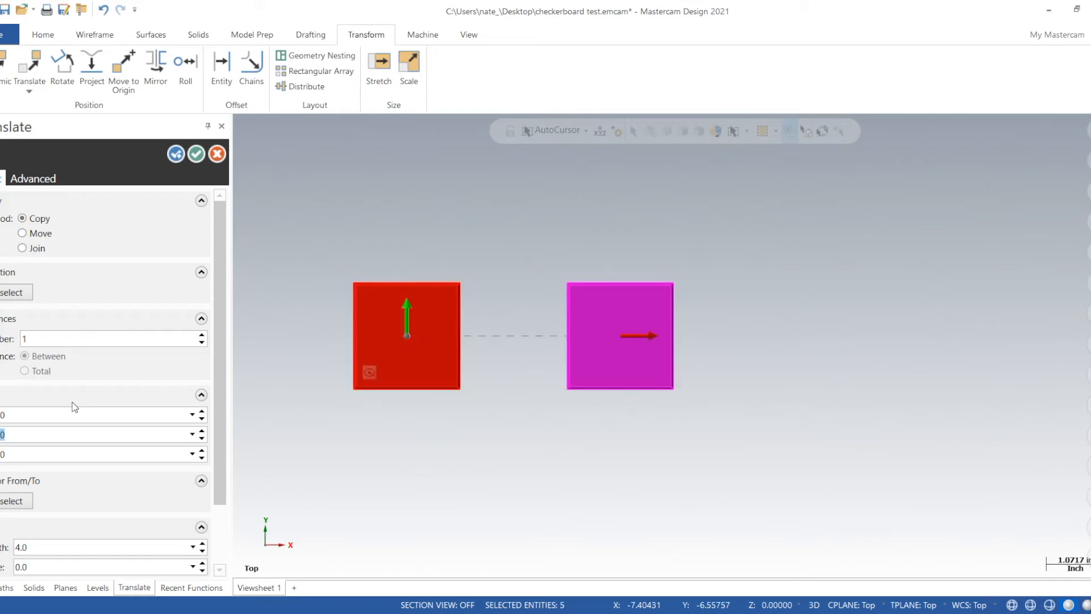
scroll(down, 3)
text(3)
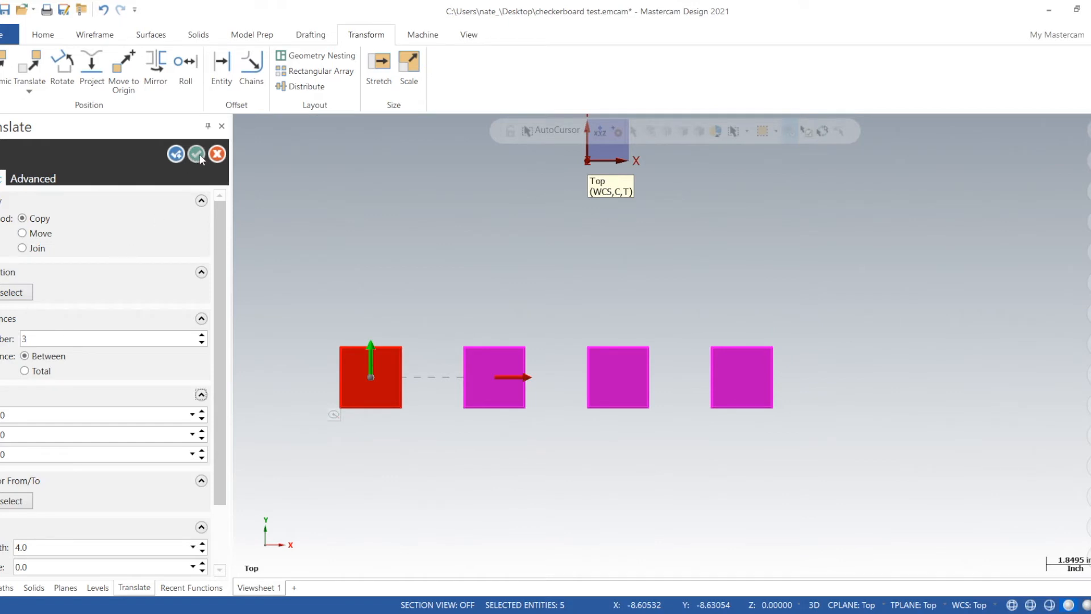
right_click(466, 247)
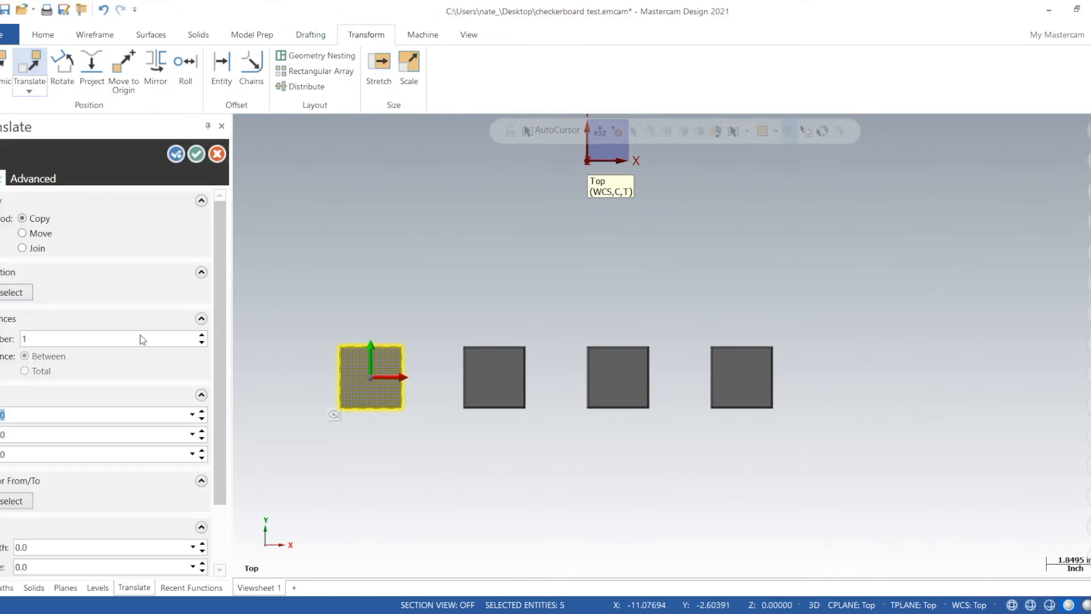
click(104, 413)
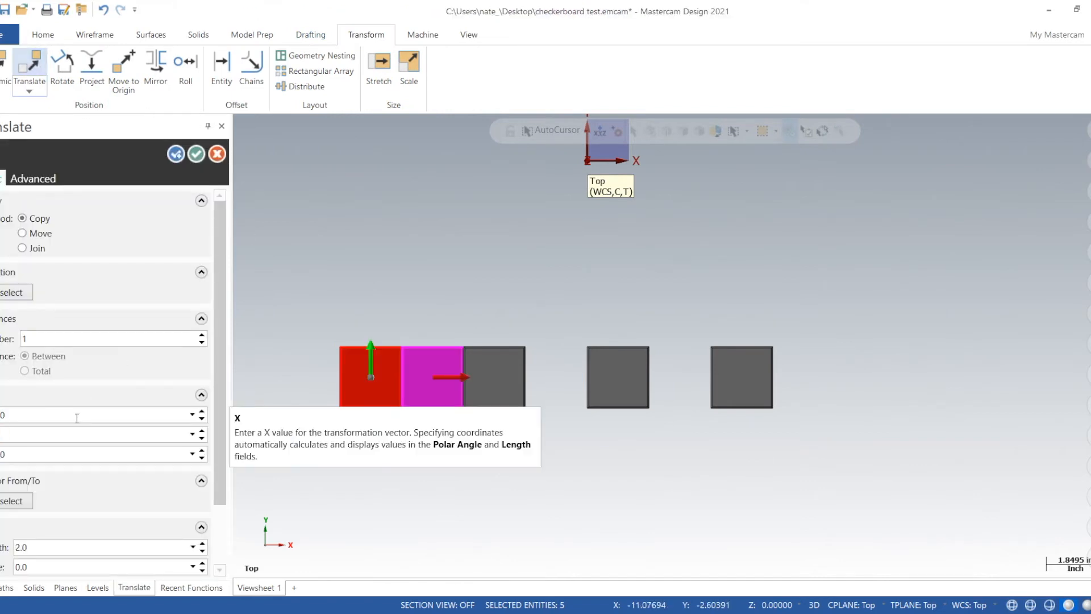
click(98, 587)
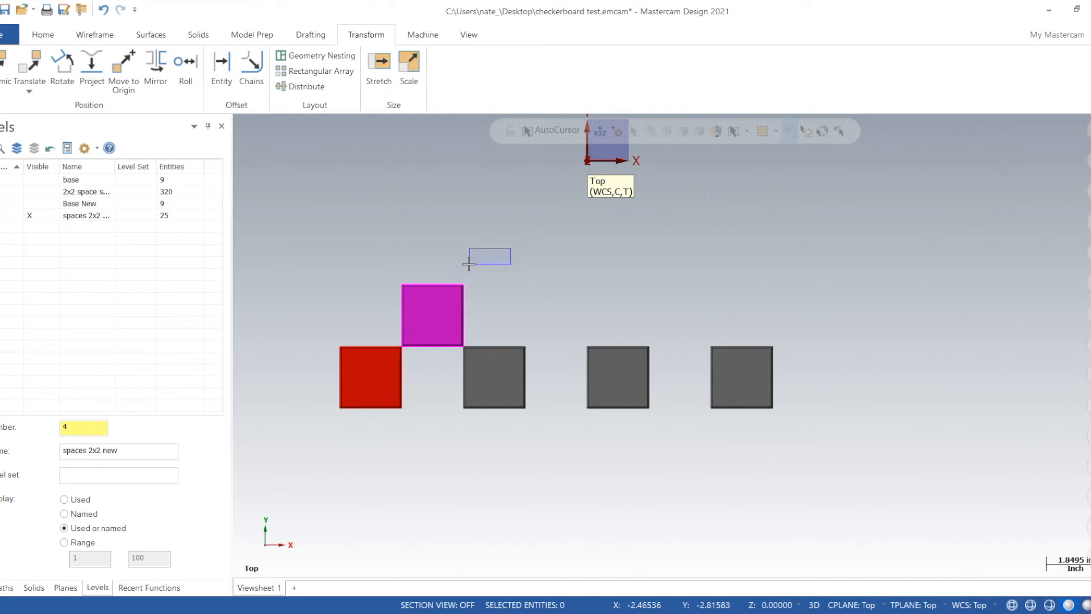
Translate-copy the offset square 3 times at length 4.0 along X, giving two staggered rows of four.
click(431, 315)
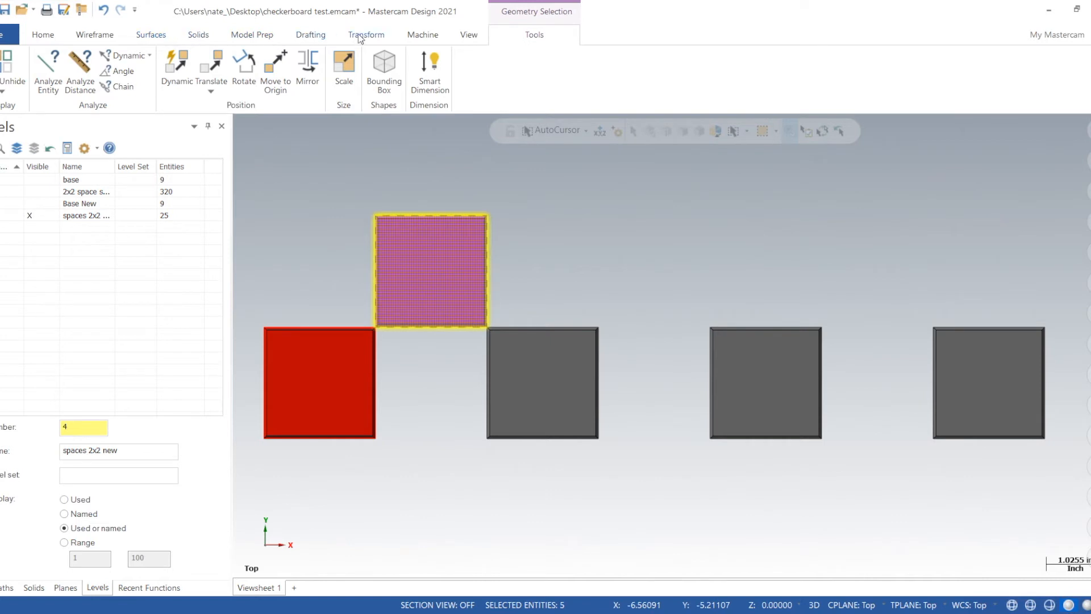
click(367, 36)
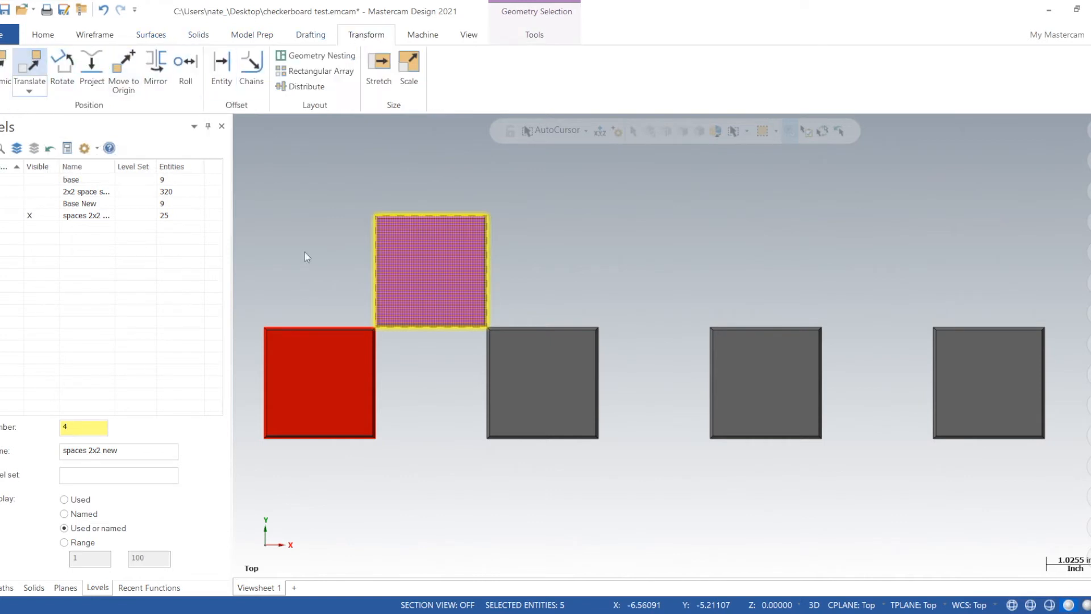
click(30, 66)
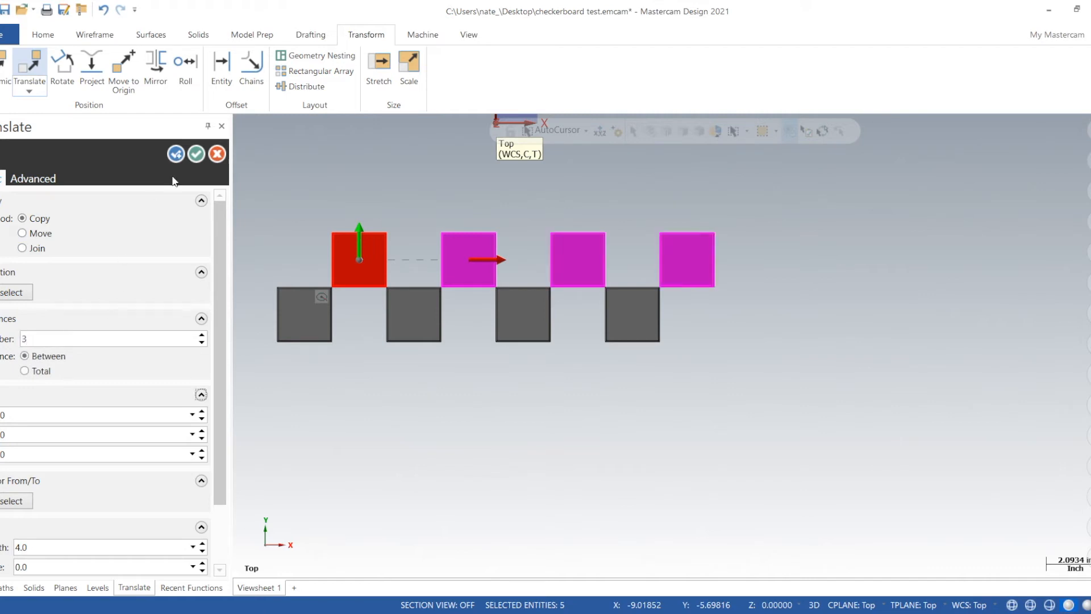
right_click(544, 246)
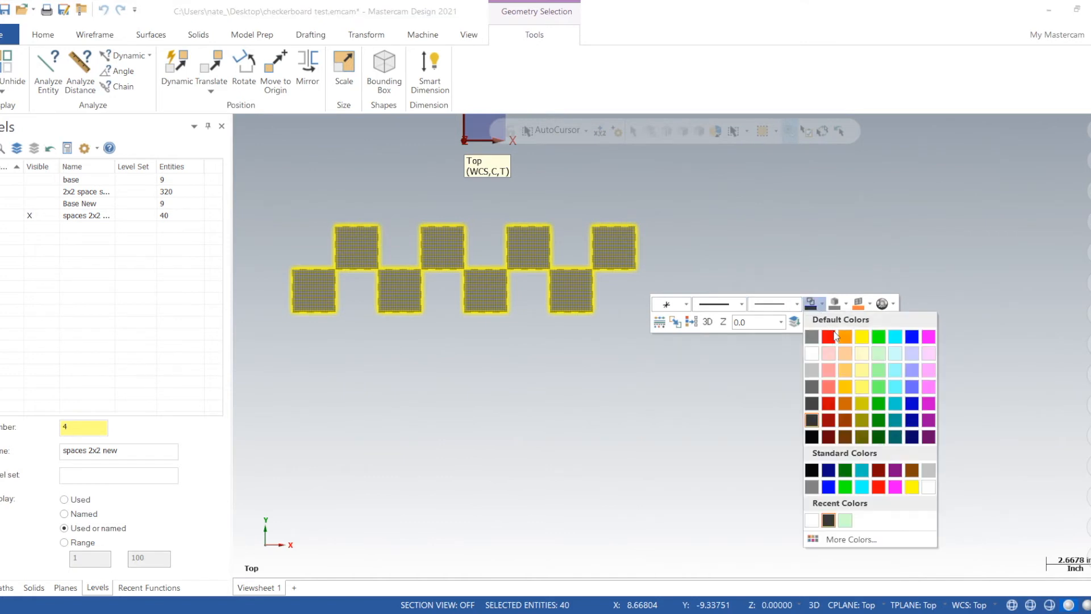
Colour the eight squares red and translate-copy them 3 times at 4.0, angle 90, filling the 32-square grid.
click(828, 337)
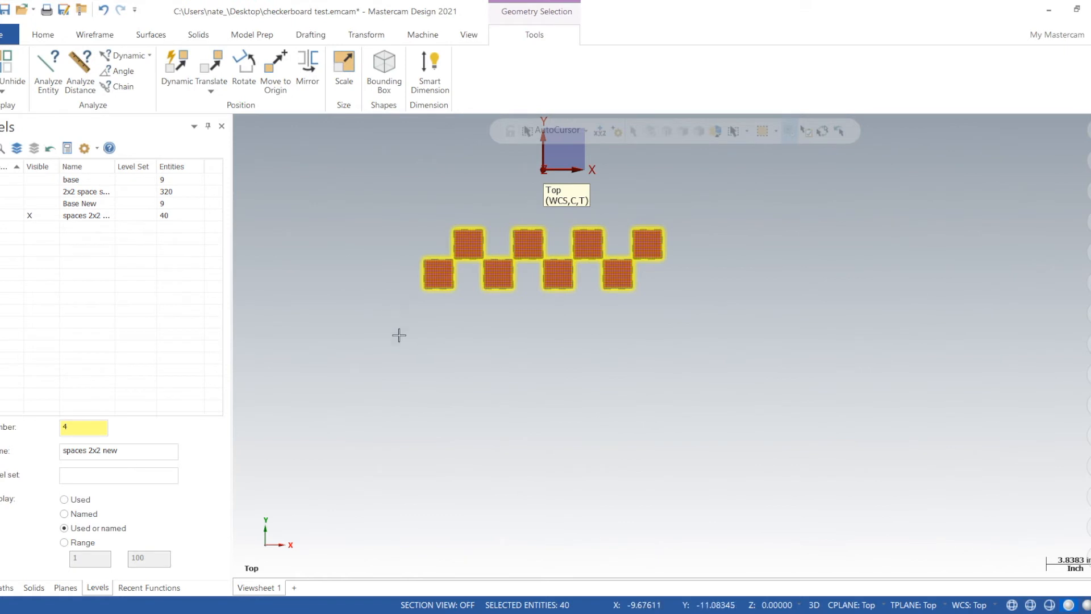
click(366, 34)
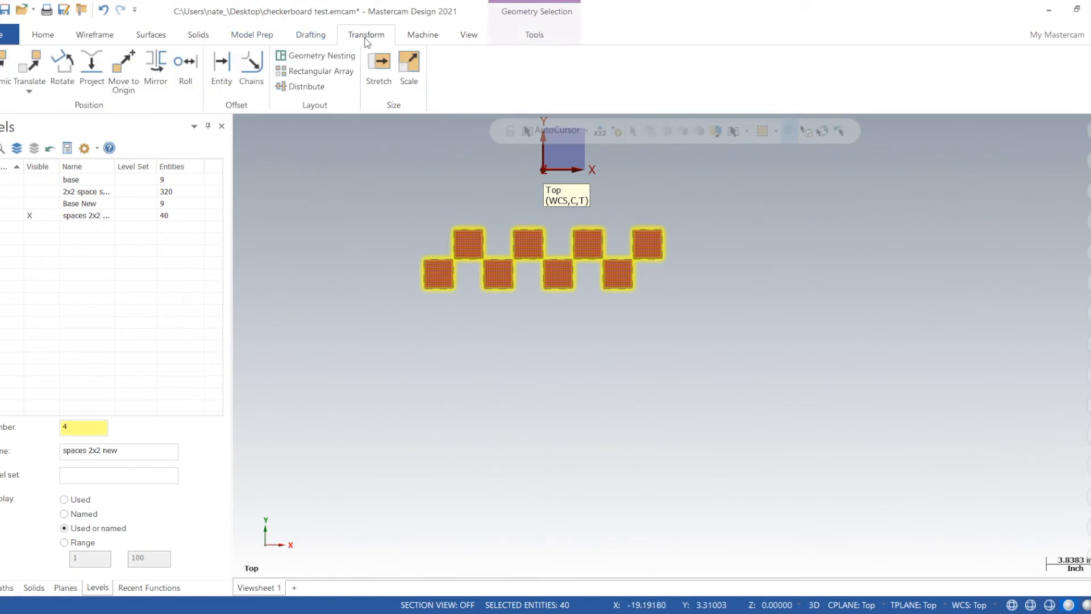
click(29, 66)
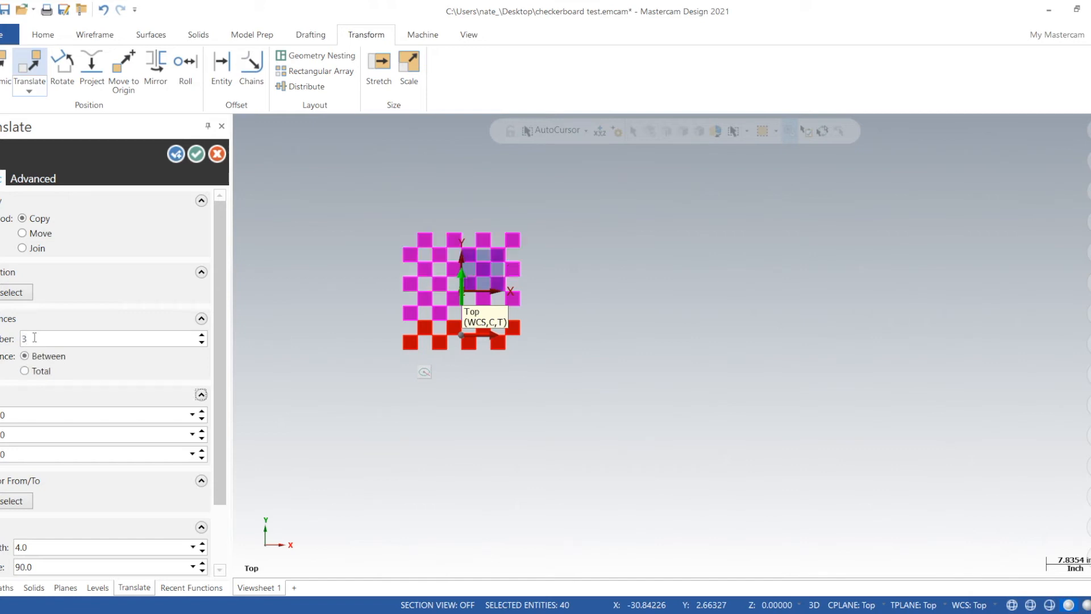
click(197, 153)
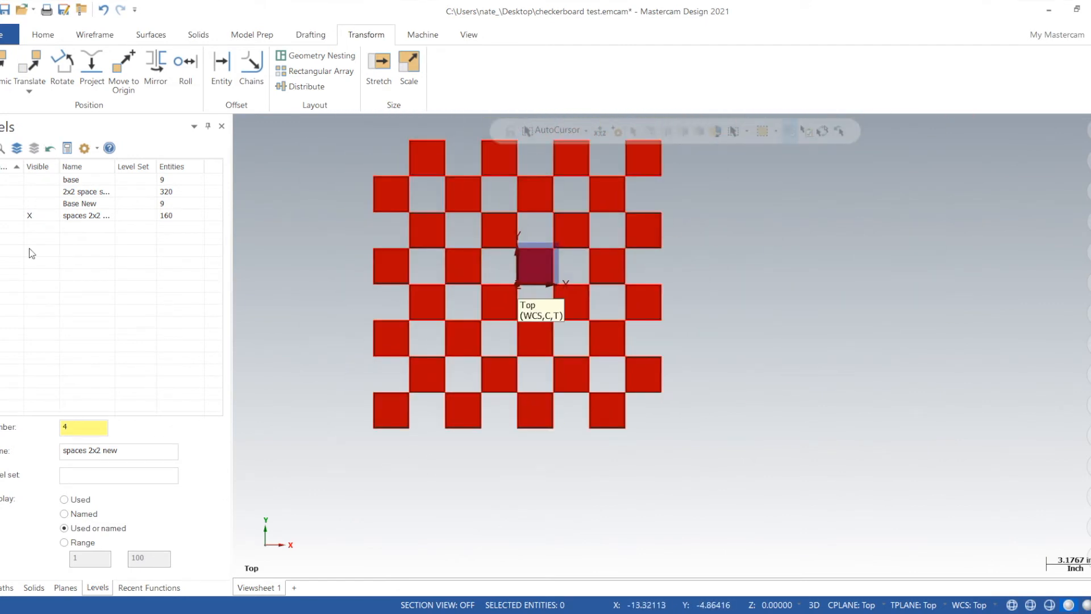
click(79, 204)
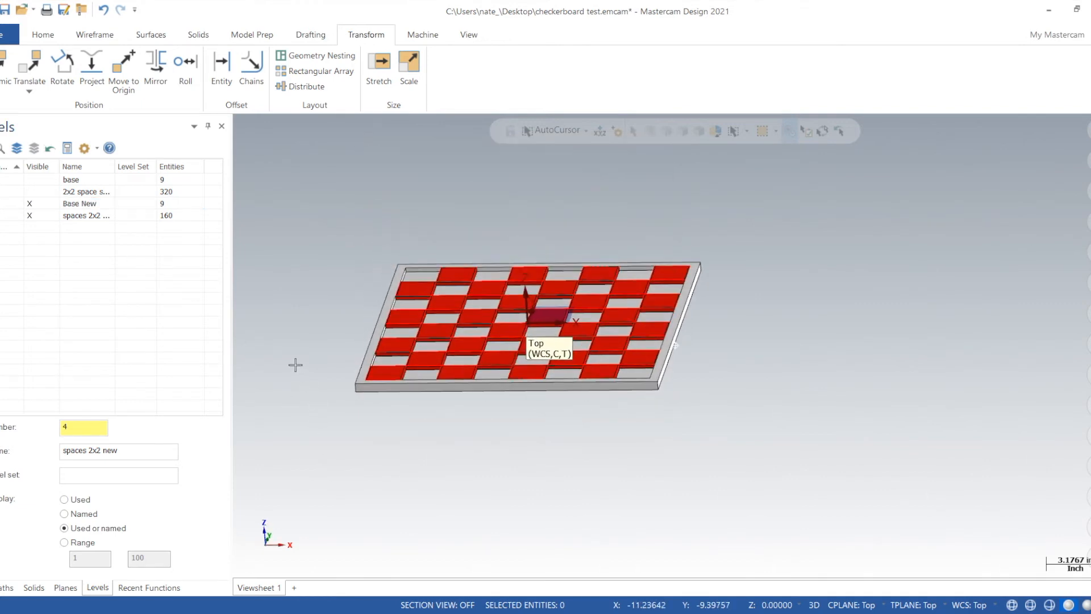
scroll(up, 3)
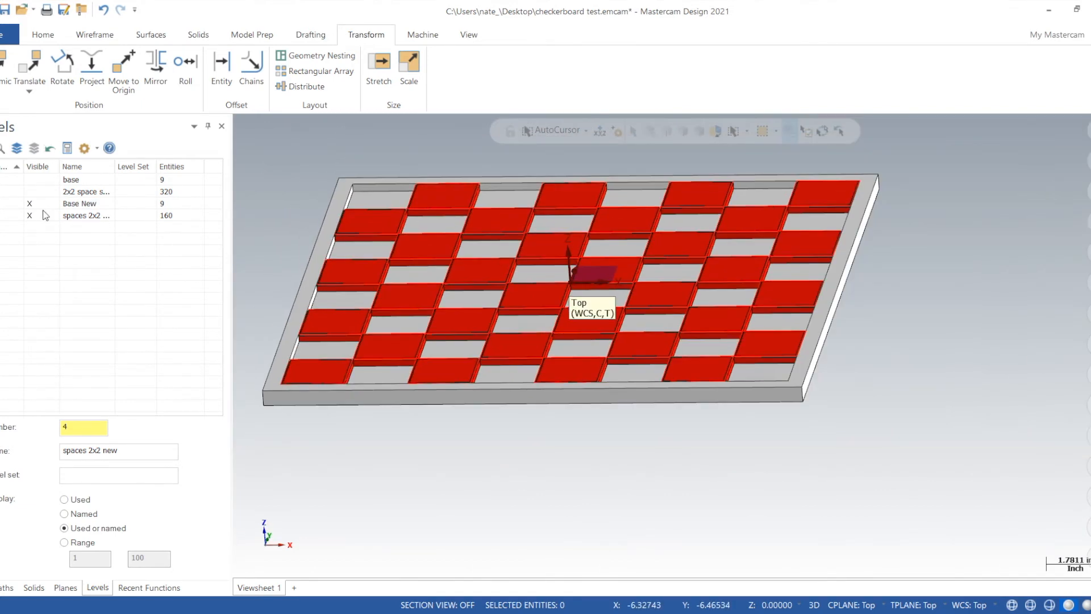
click(30, 204)
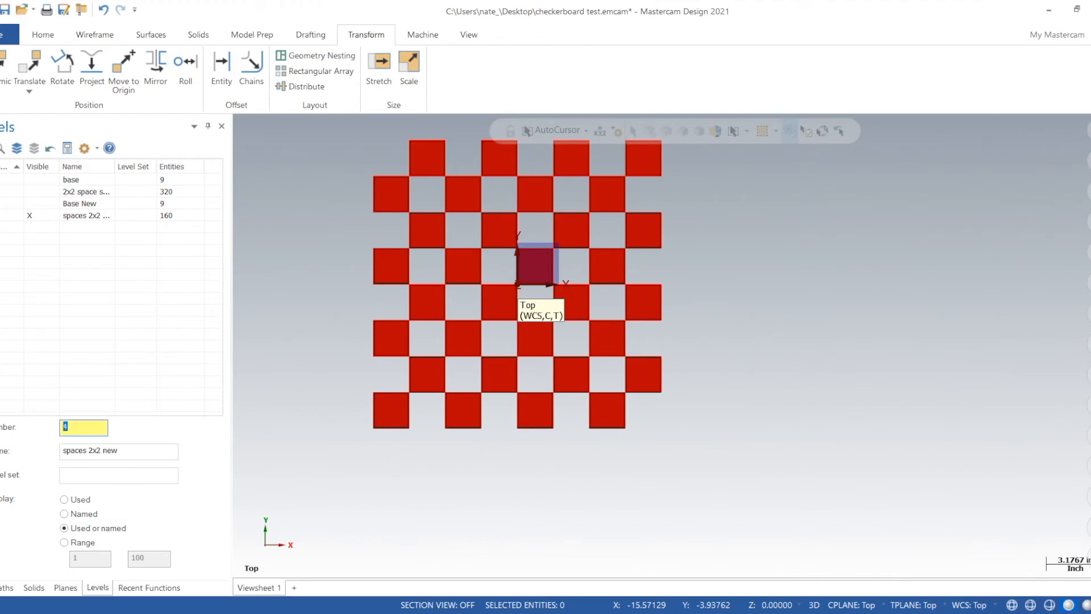
Create level 5 named 'black spaces 2x2' and make it active.
text(5)
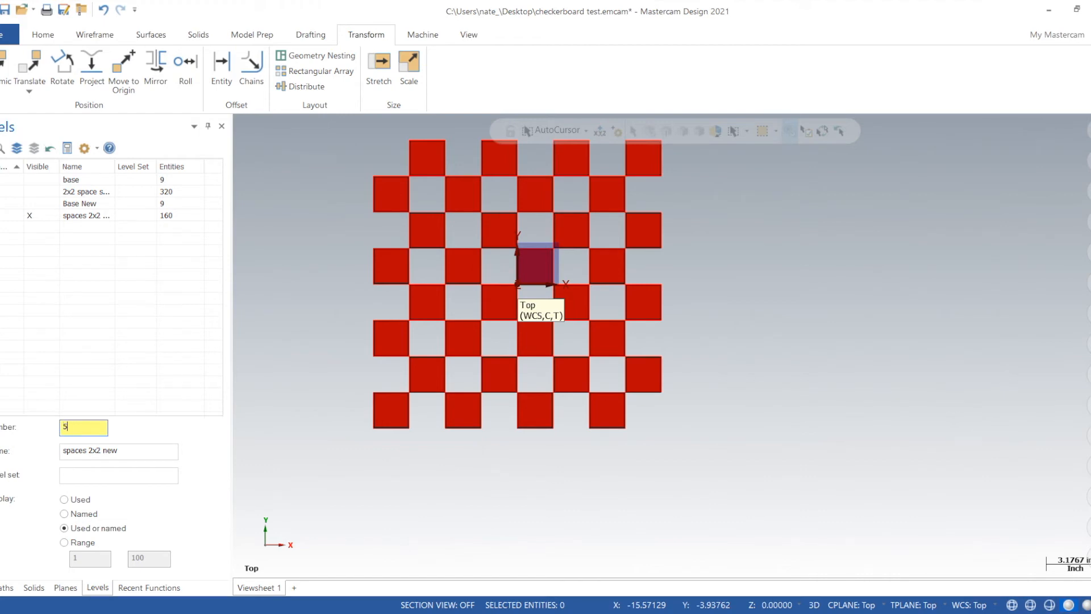
text(red)
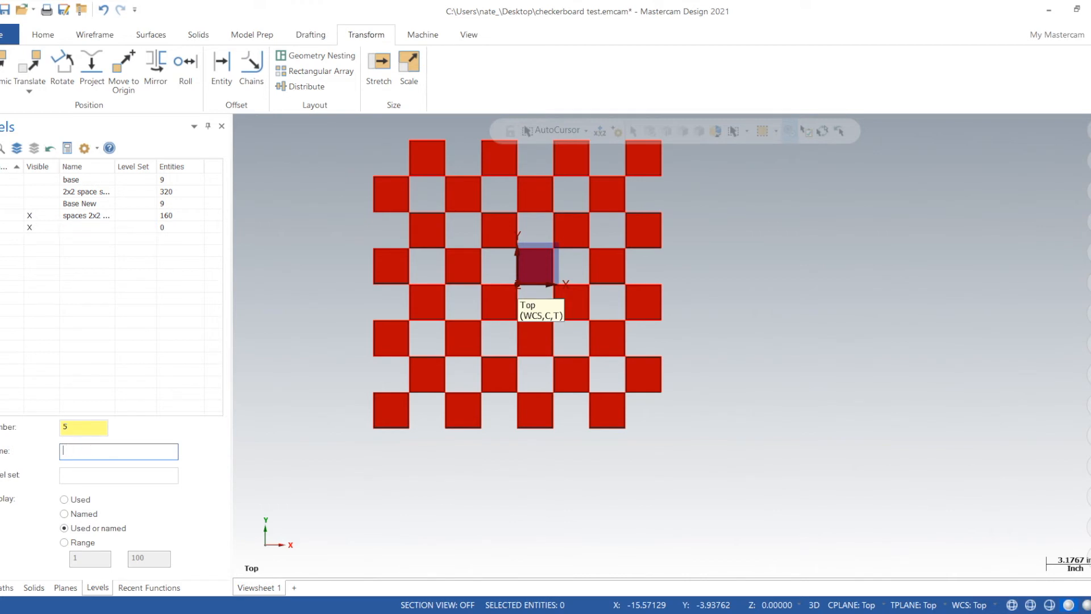
text(black)
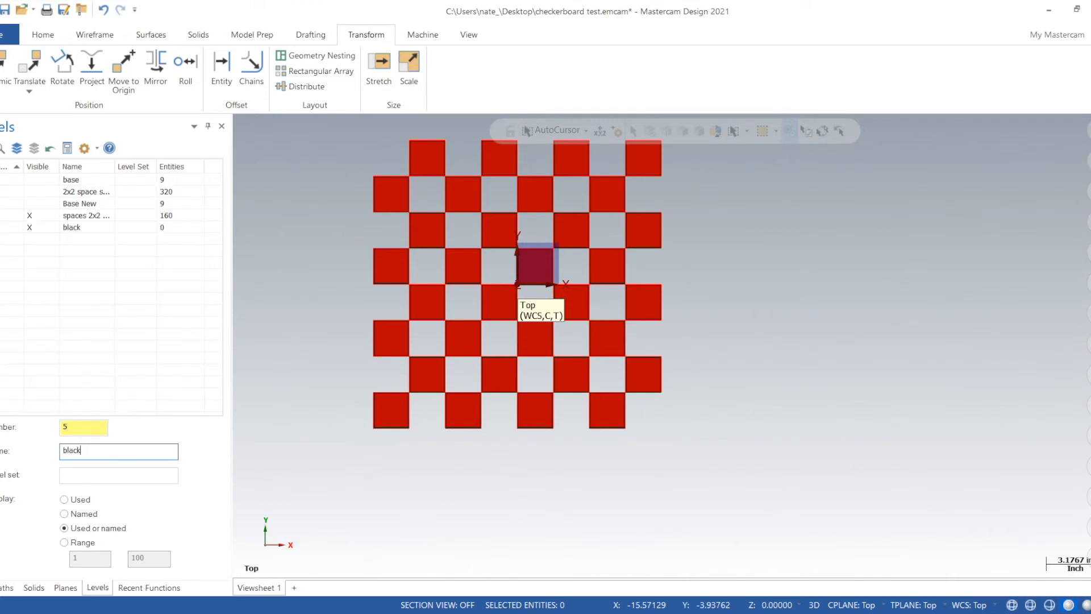
text(spaces)
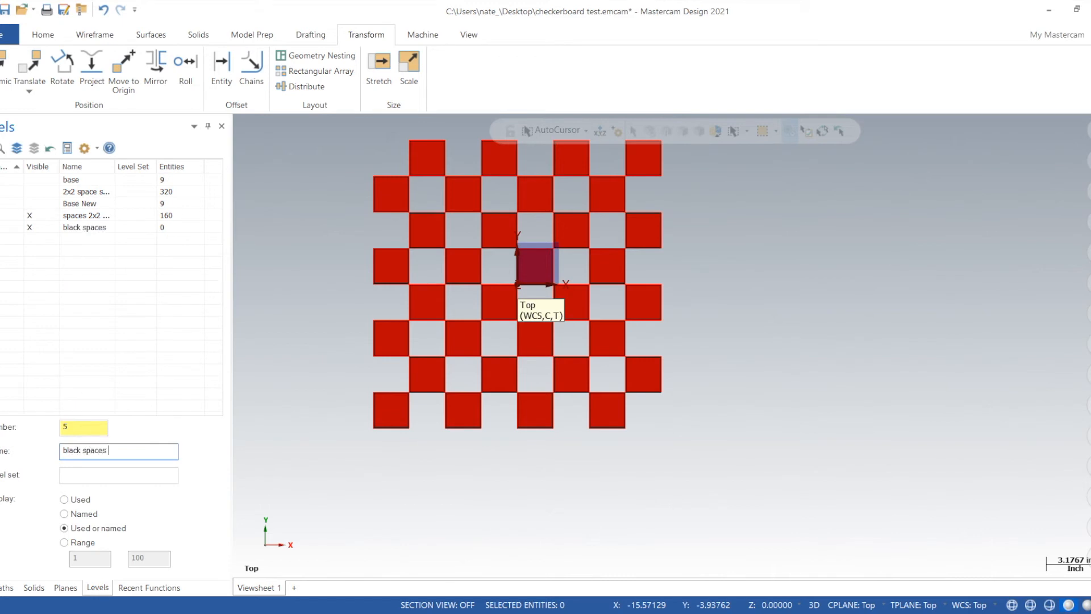
text(2x2)
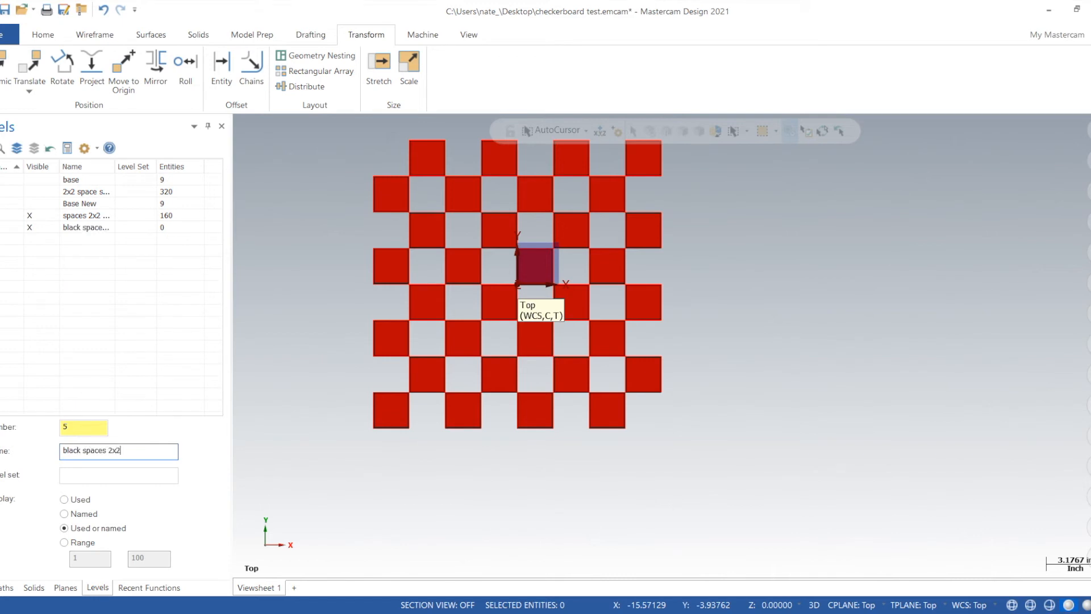
Draw a 2x2 wireframe rectangle in an empty gap between the red squares, viewed from the top.
click(95, 36)
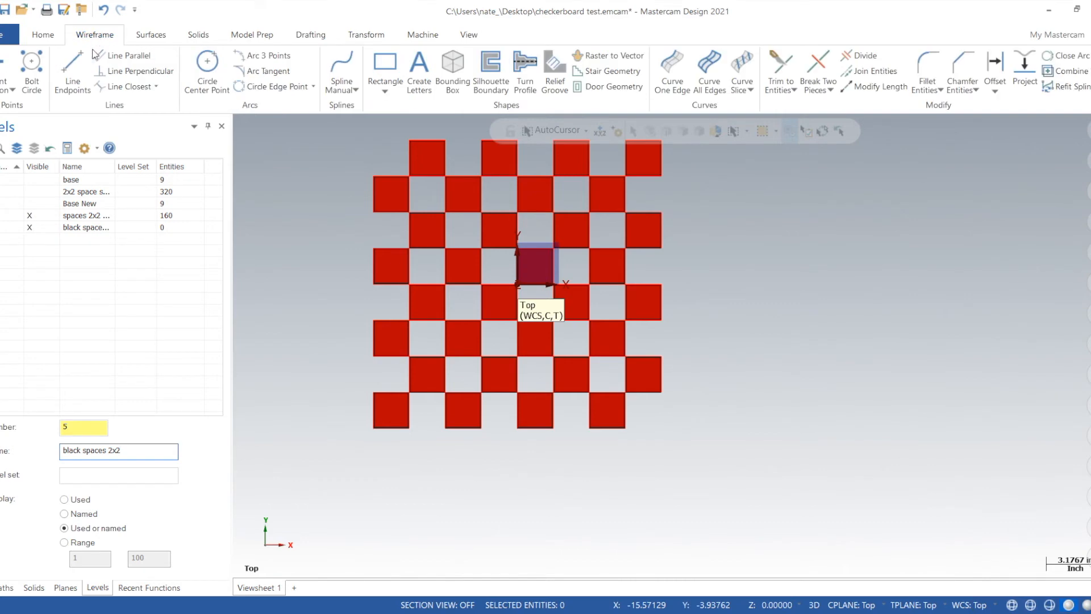
click(384, 66)
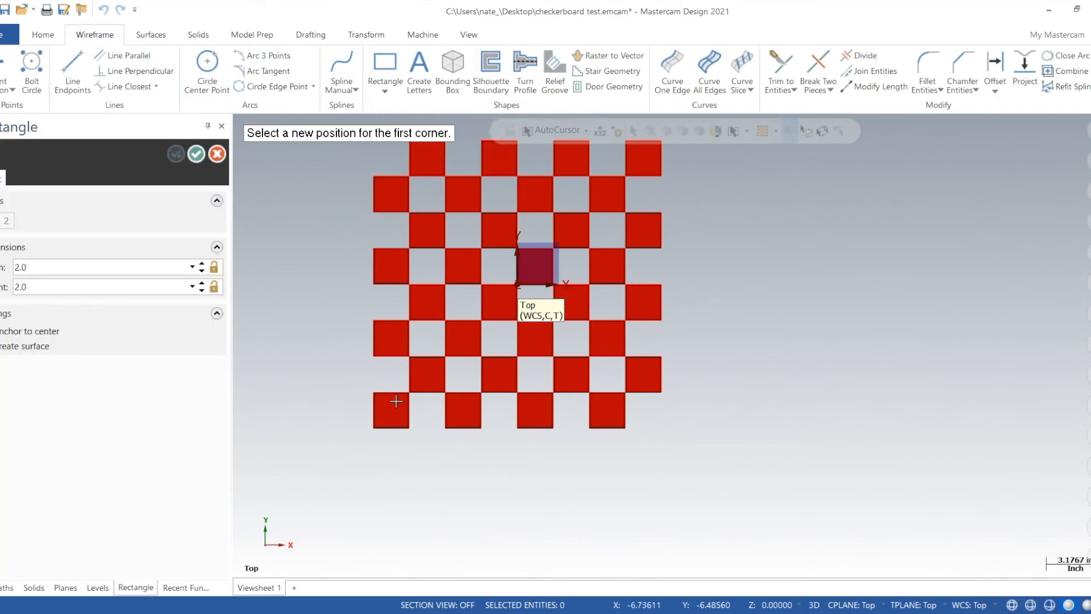
scroll(up, 3)
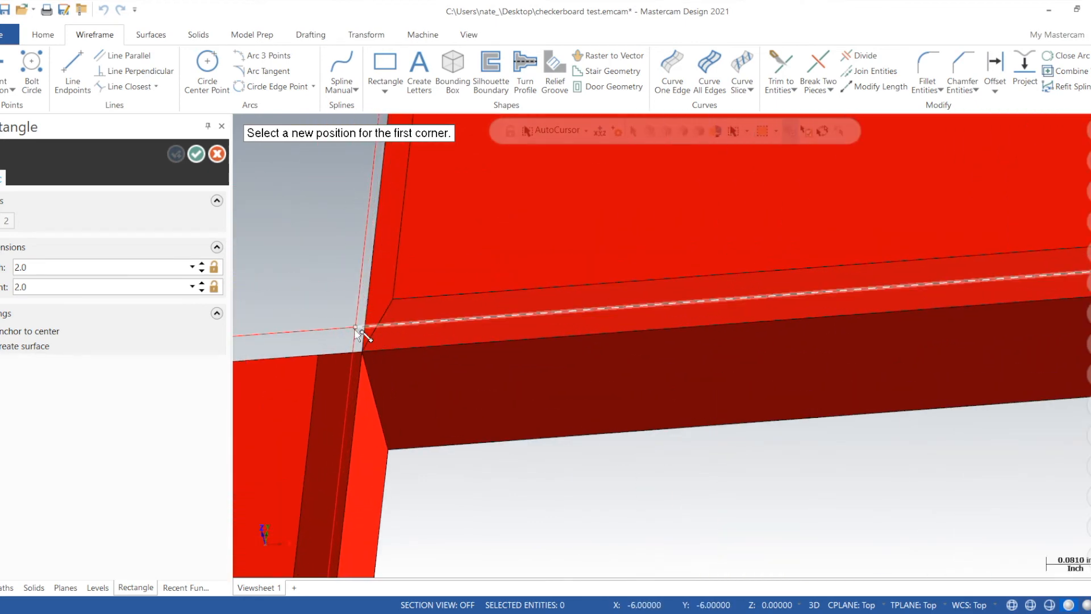
click(356, 331)
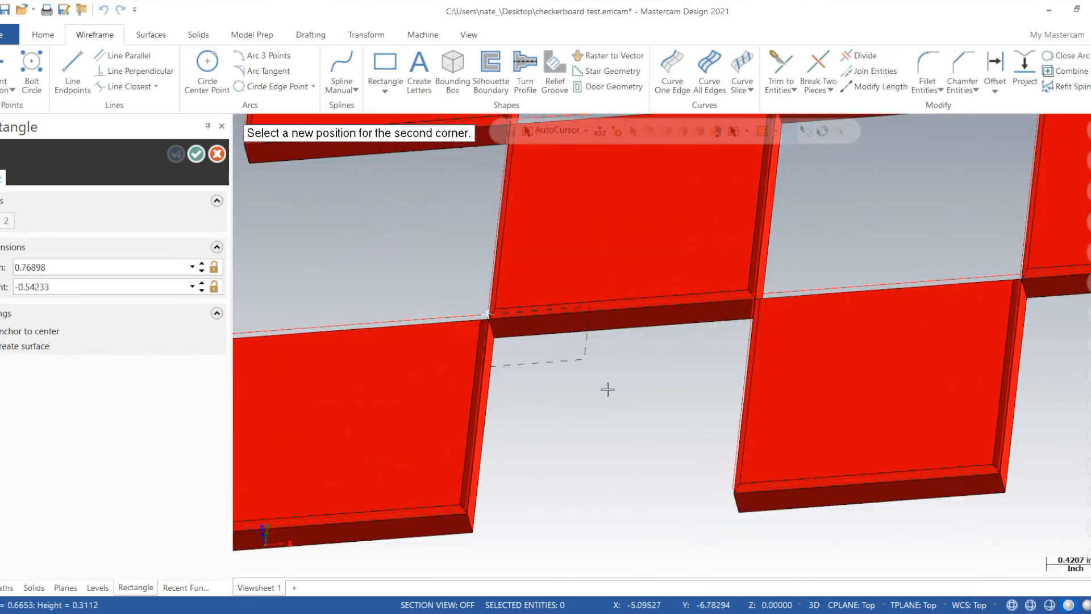
right_click(607, 389)
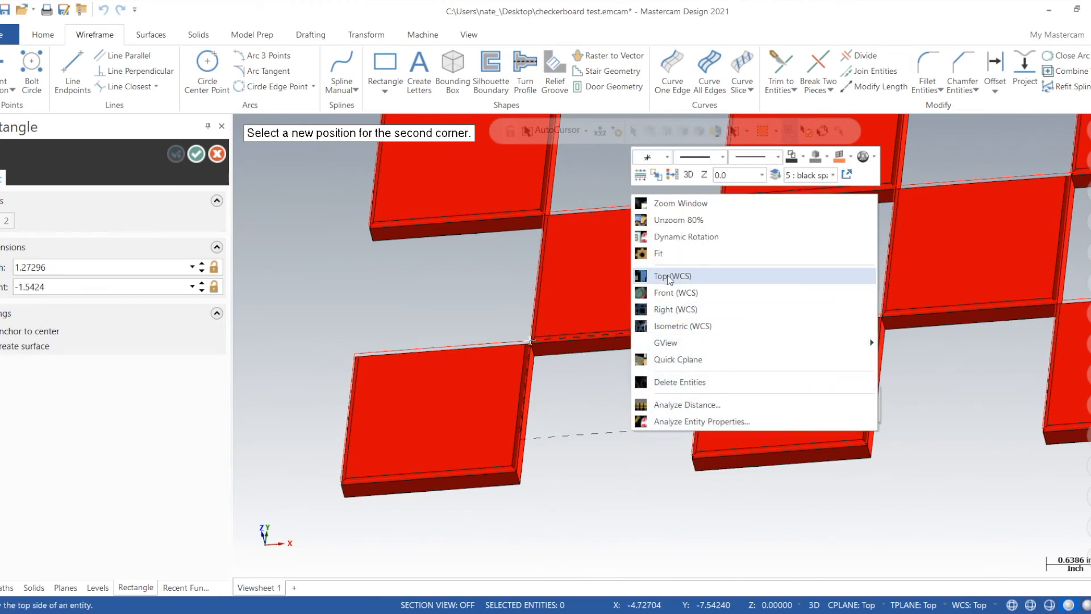
click(672, 275)
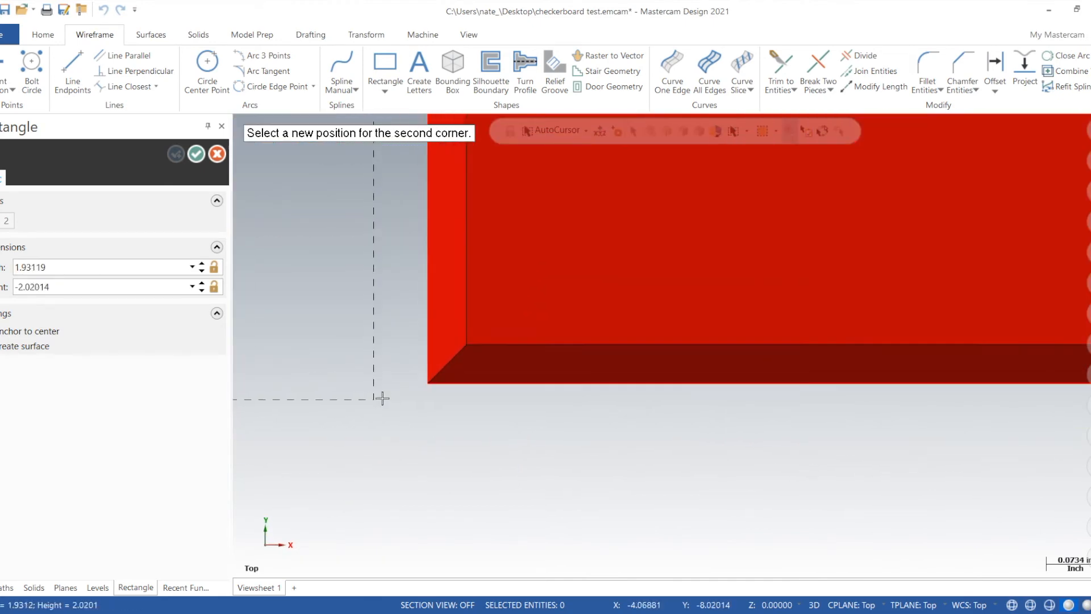
mouse_move(455, 358)
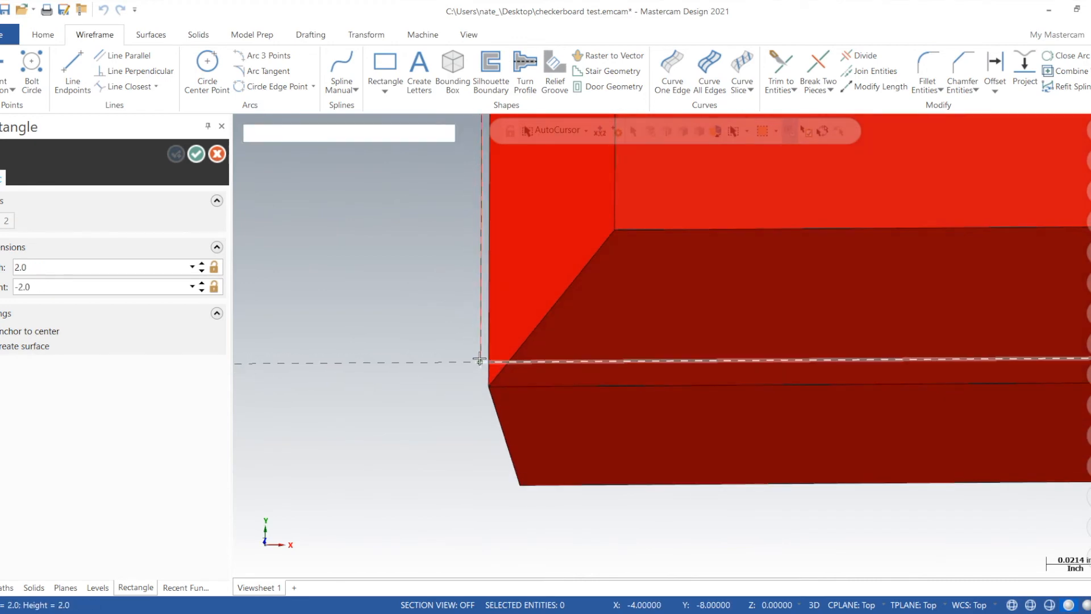
click(96, 588)
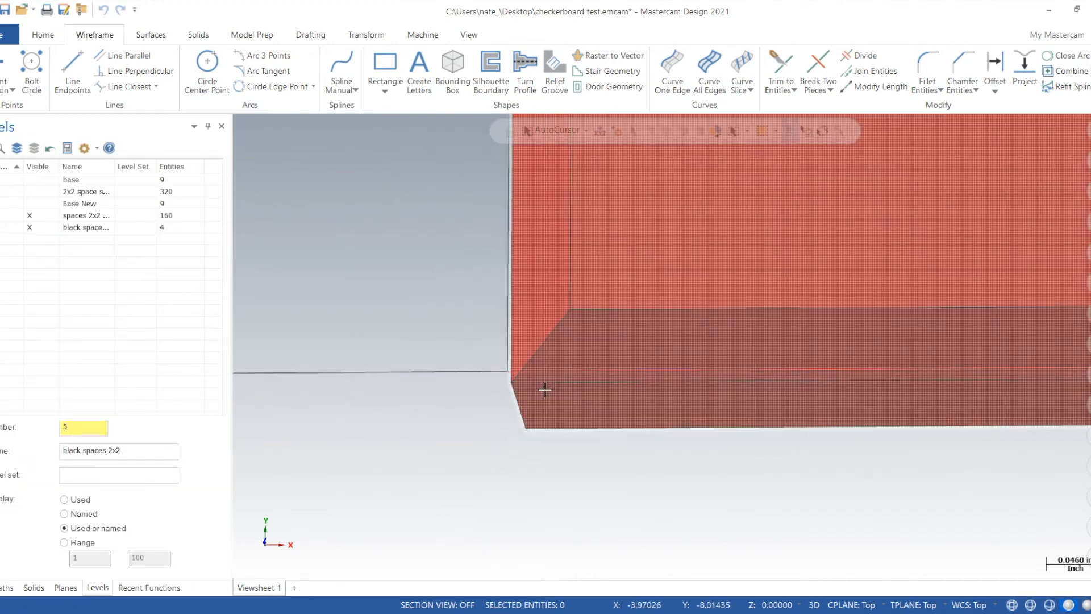
scroll(down, 3)
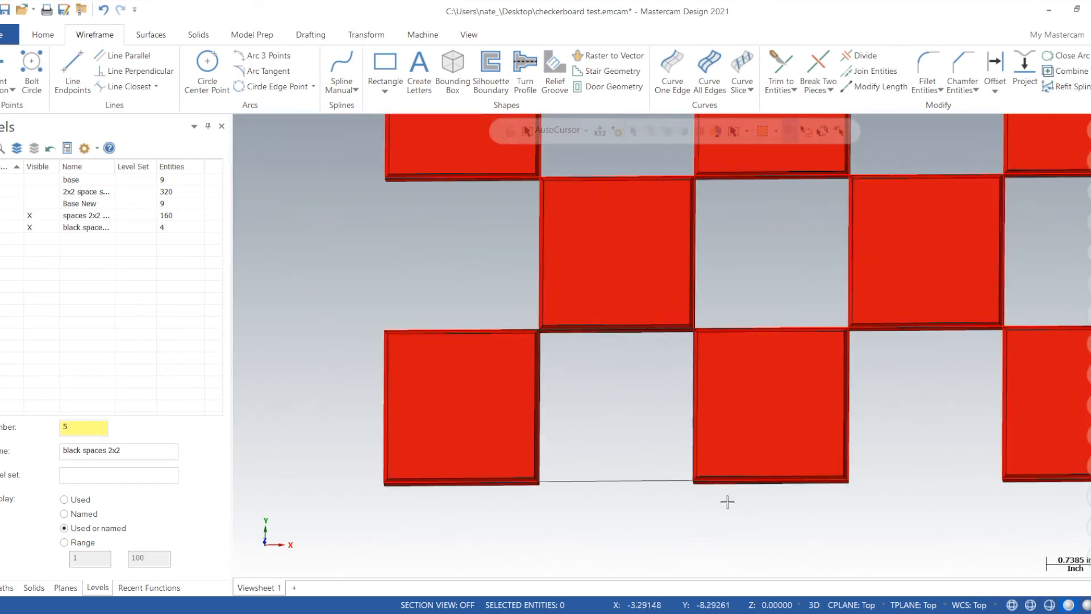
mouse_move(198, 35)
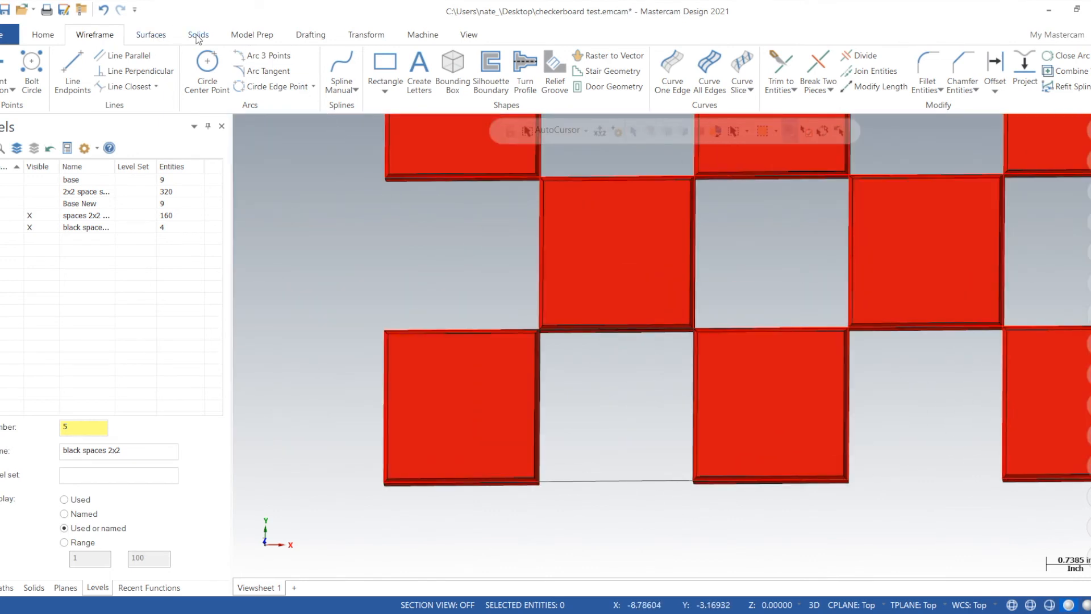
click(198, 34)
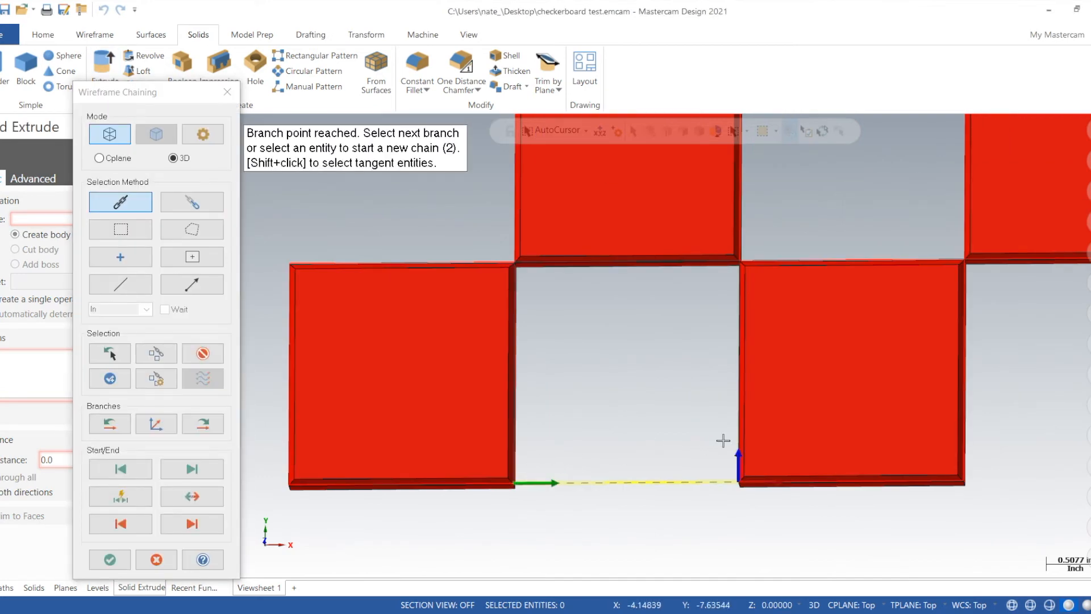
Chain the black square outline and extrude it into a raised solid.
click(688, 261)
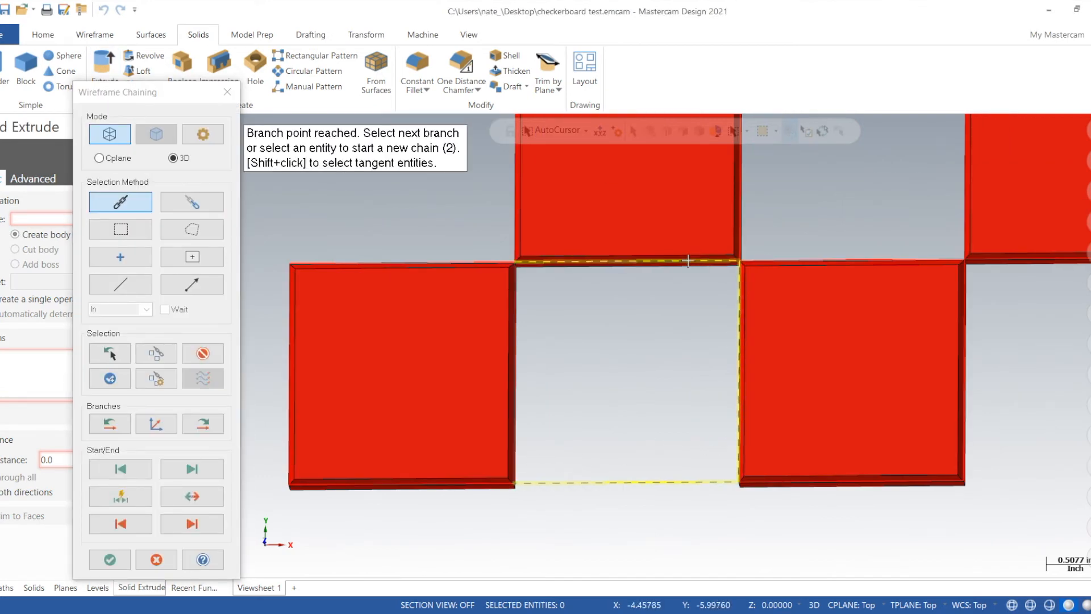
click(120, 523)
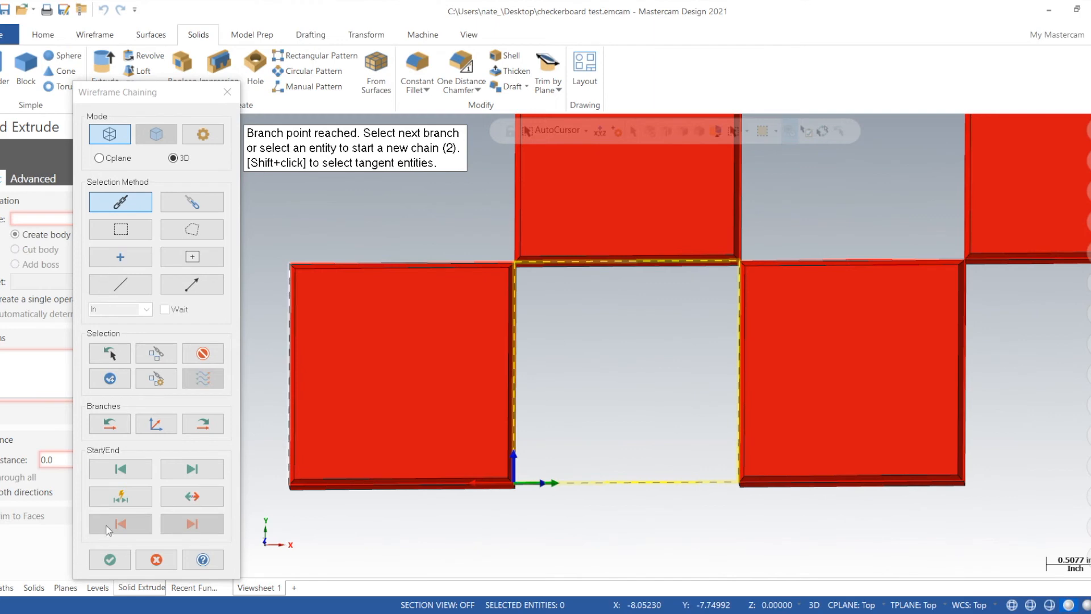
click(109, 560)
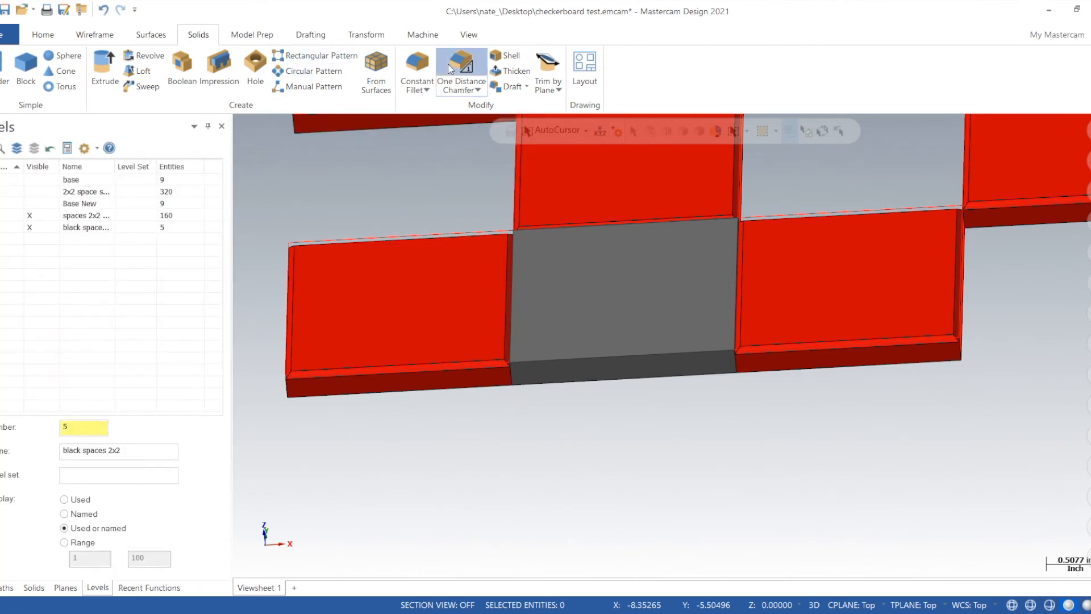
Apply a One Distance Chamfer to the black square's top edges, matching the red squares.
click(460, 62)
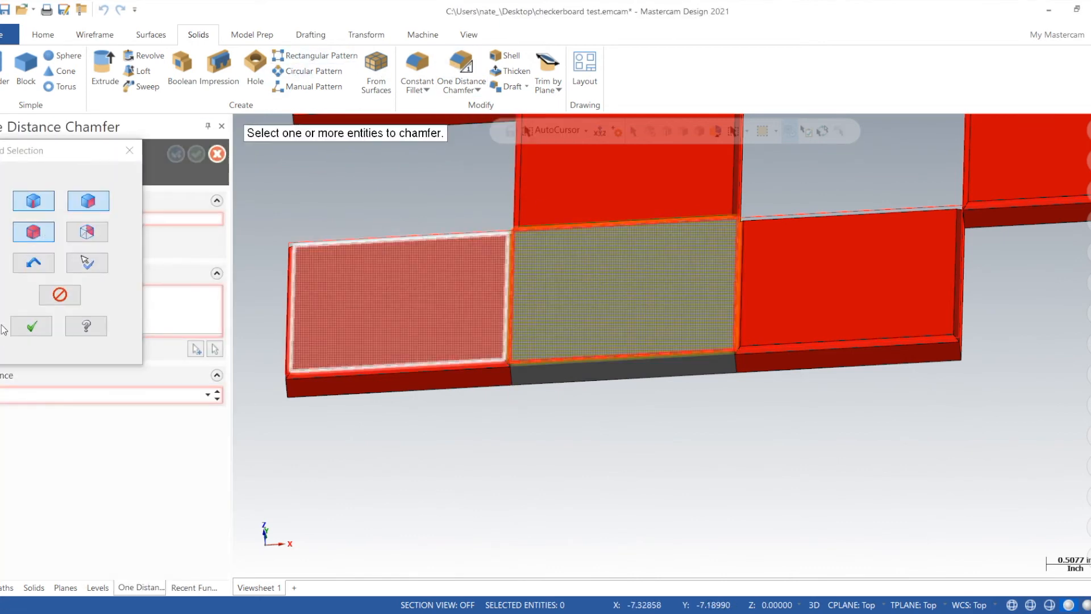
click(175, 154)
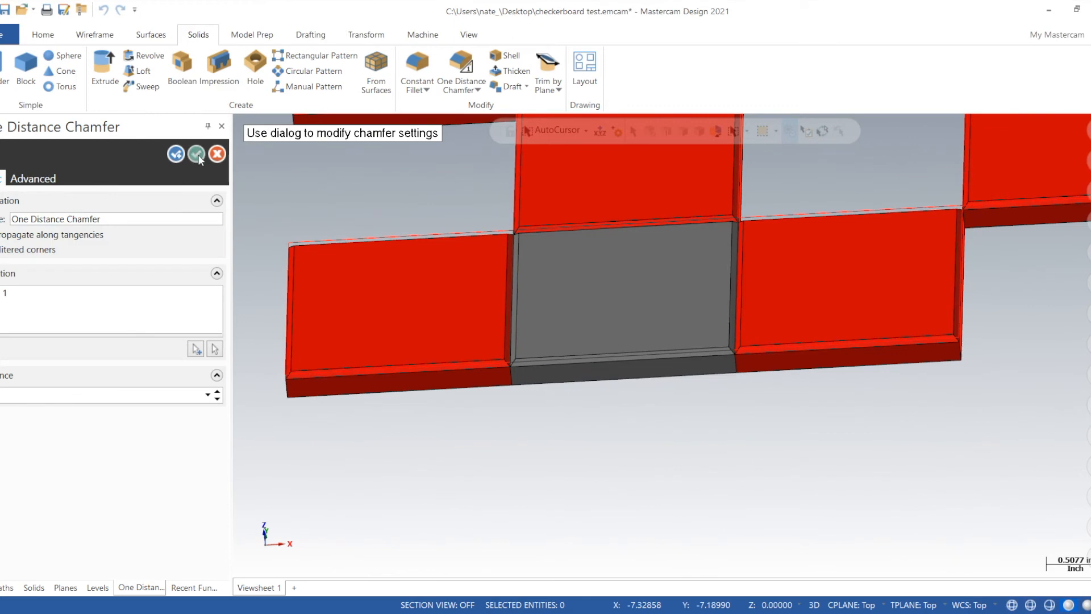
click(197, 154)
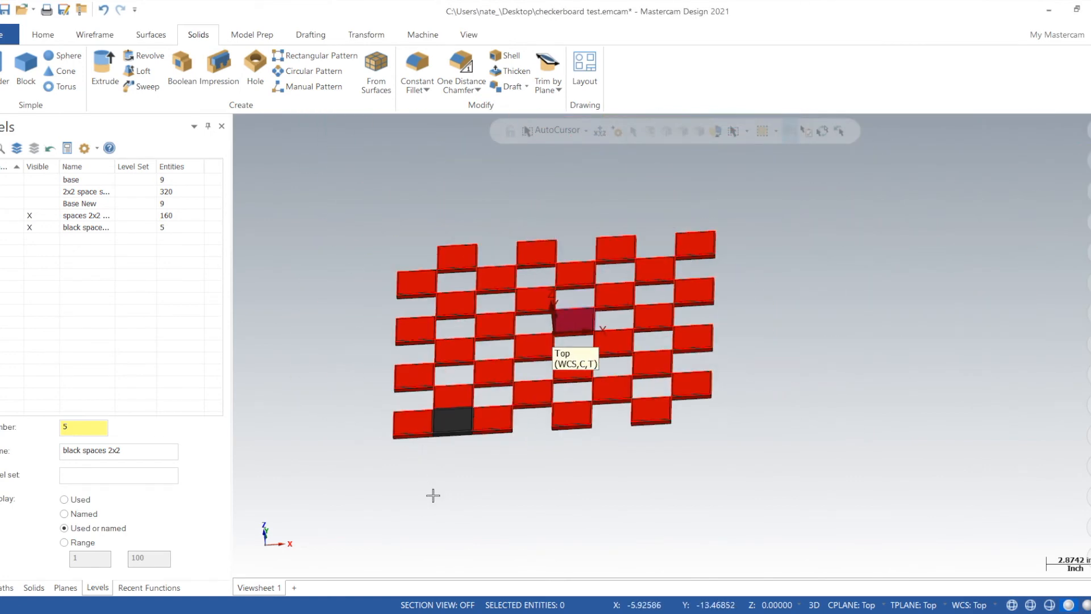
Translate-copy the black square solid along X to fill its row.
click(454, 420)
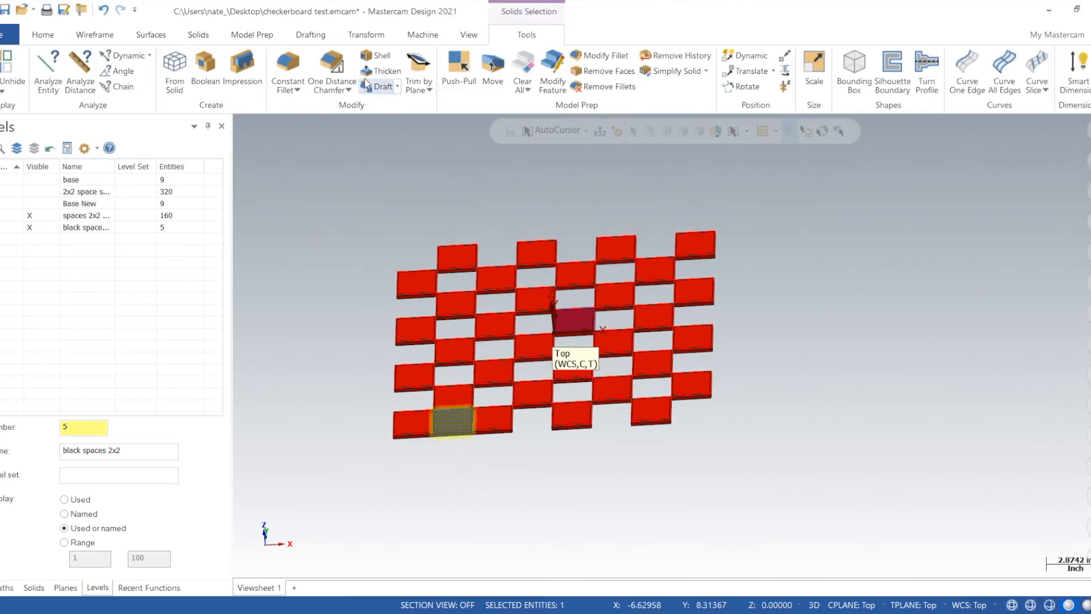
click(366, 35)
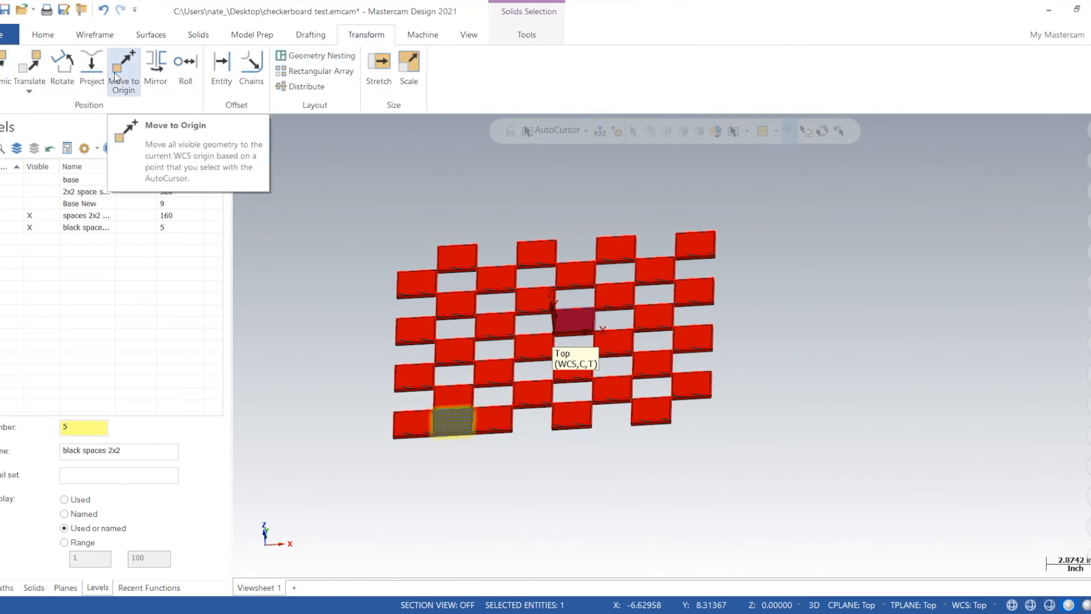
mouse_move(91, 66)
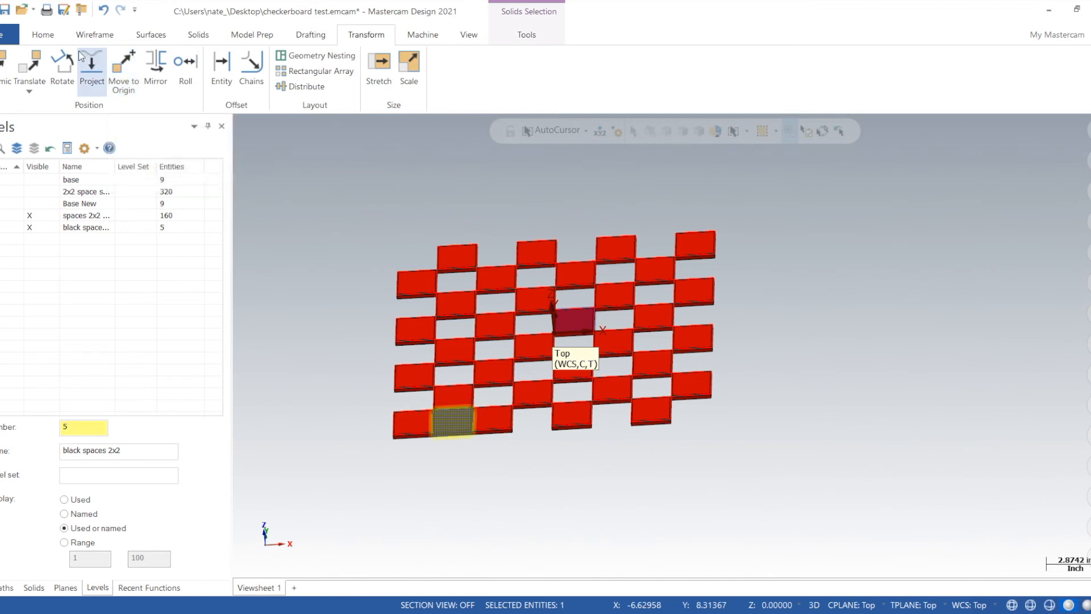
mouse_move(45, 56)
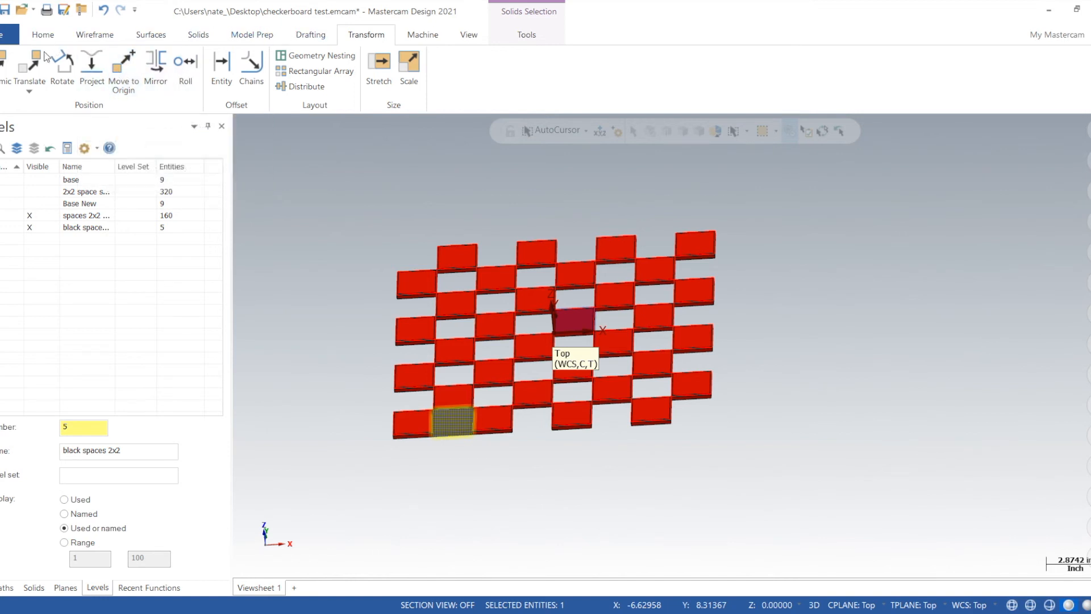
click(28, 66)
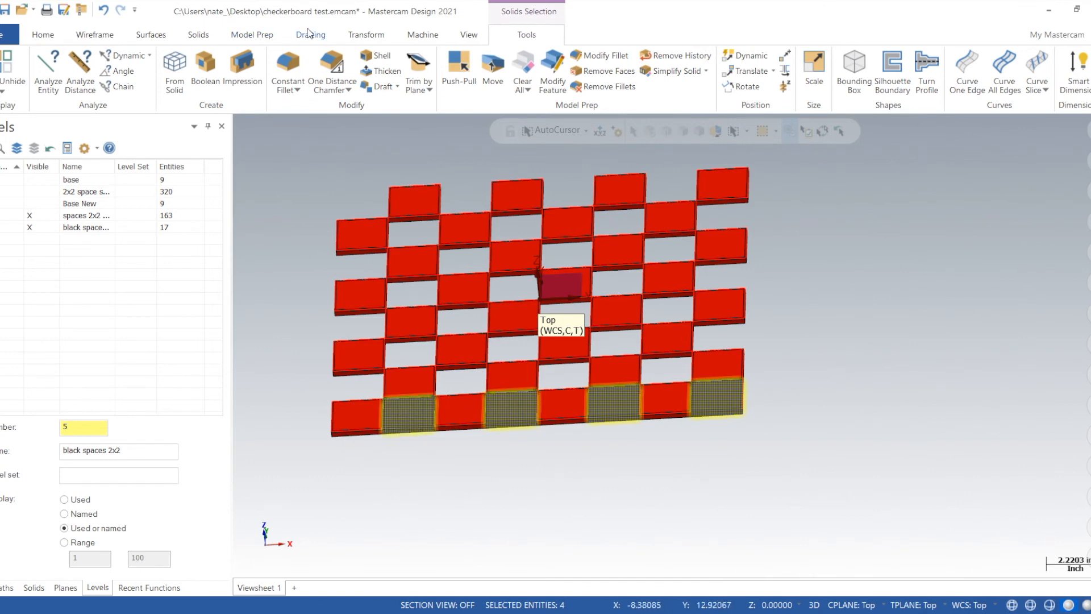
Translate-copy the row of black squares 3 times upward in Y.
click(366, 36)
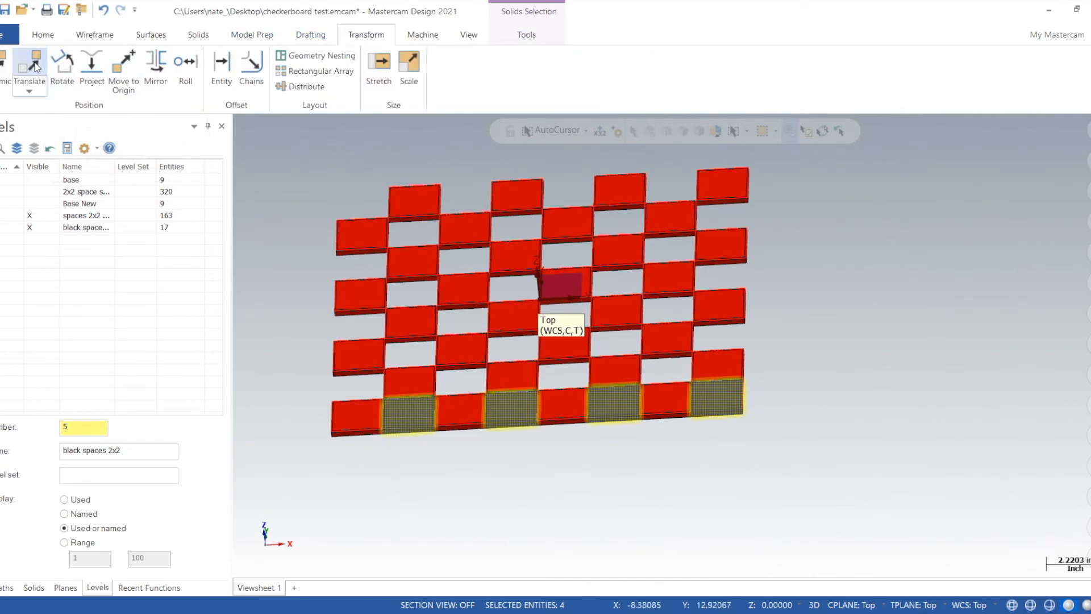
click(28, 66)
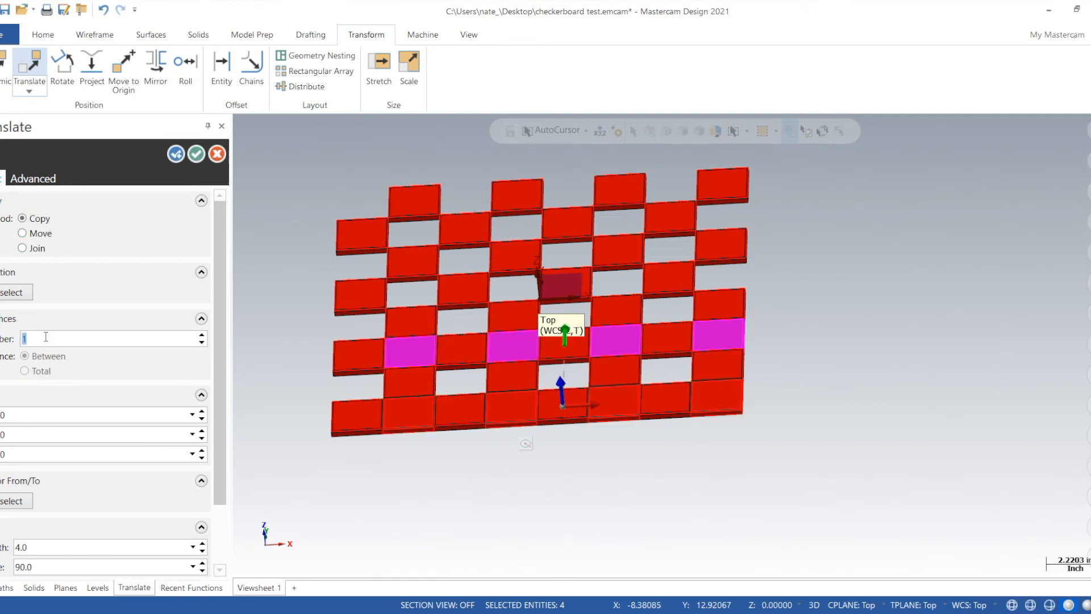
text(3)
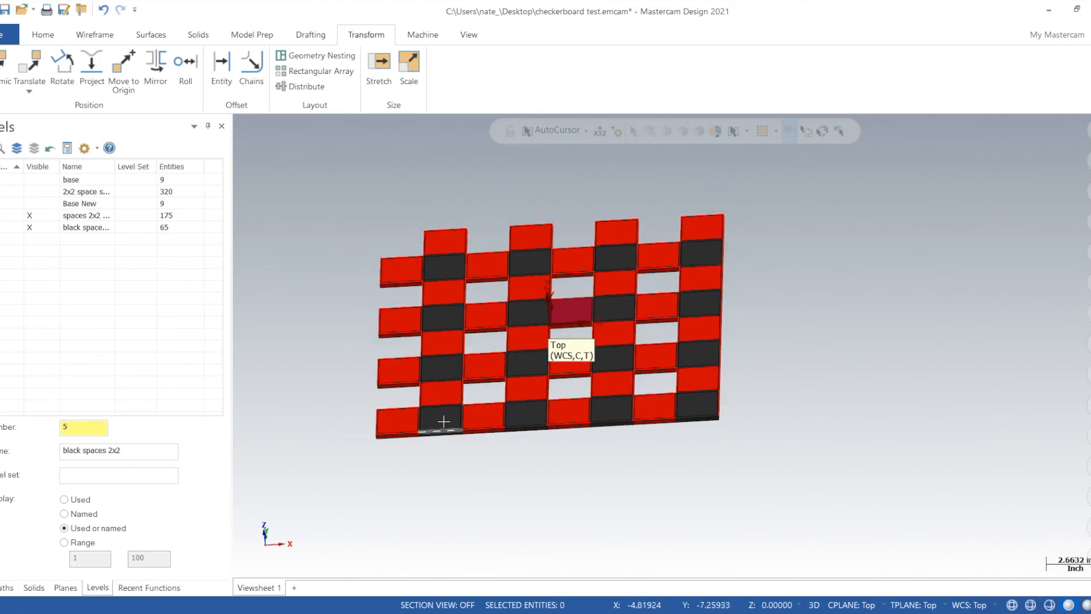
Select all black solids and translate-copy them diagonally with X 2.0 and a Y offset into the remaining gaps.
scroll(up, 3)
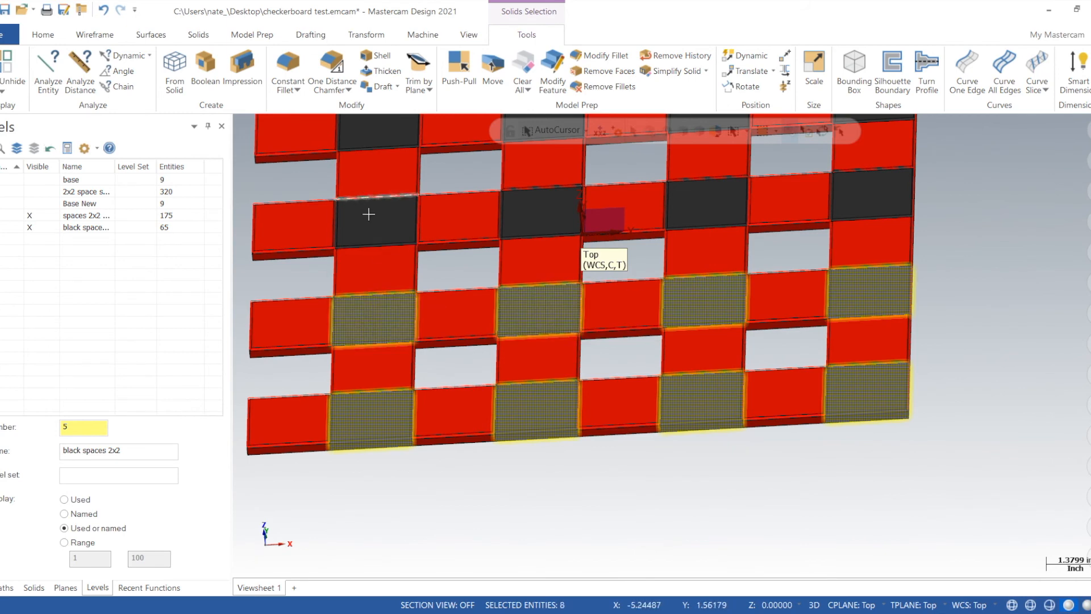
click(702, 206)
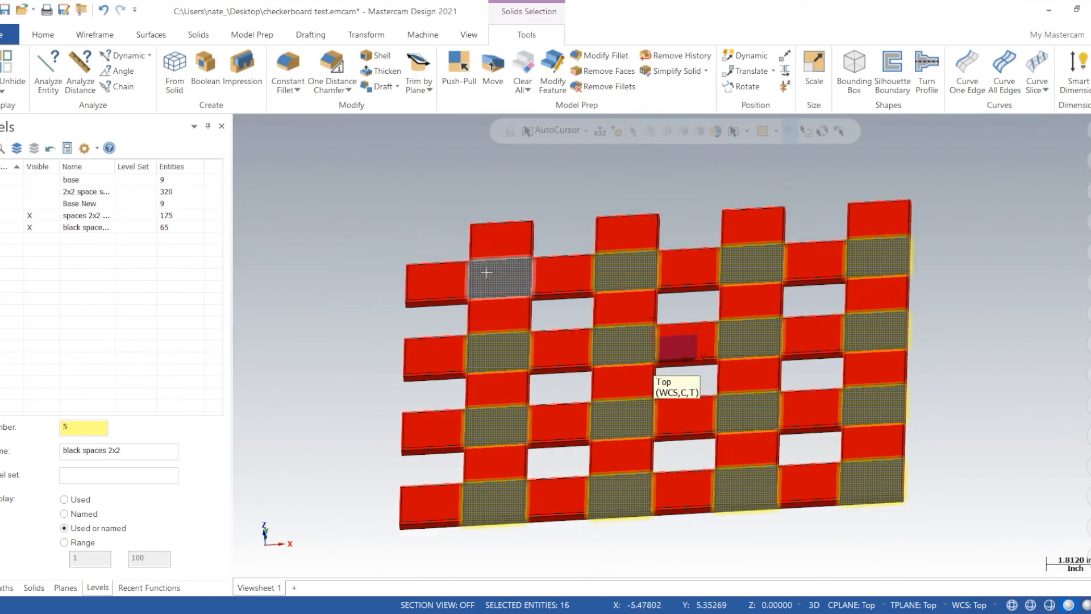
click(366, 36)
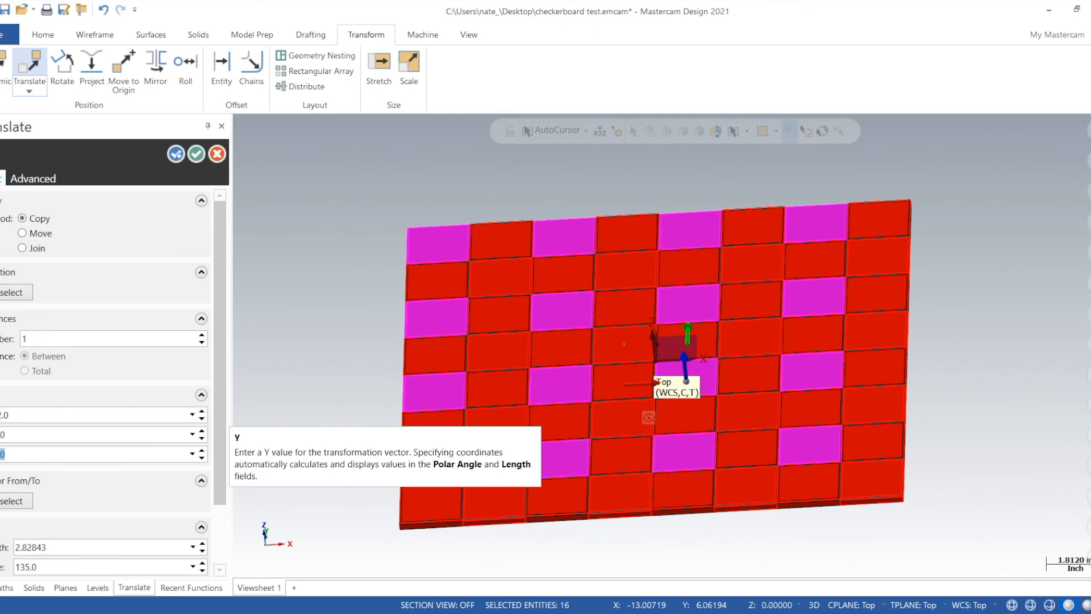
click(98, 587)
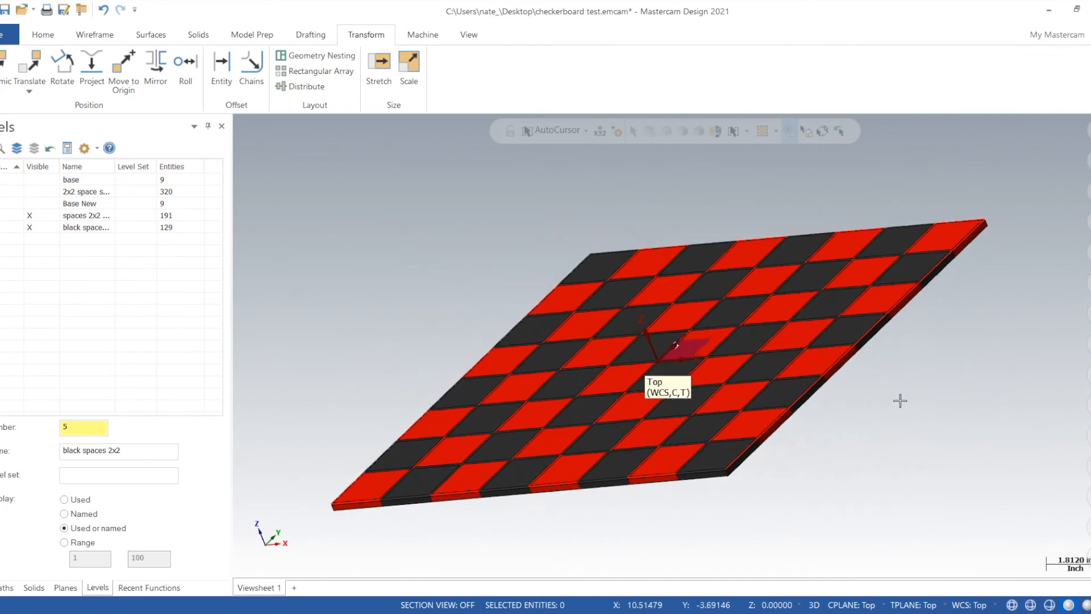
Turn on the Base New level's visibility so the bordered base shows beneath the 64-square grid.
click(80, 203)
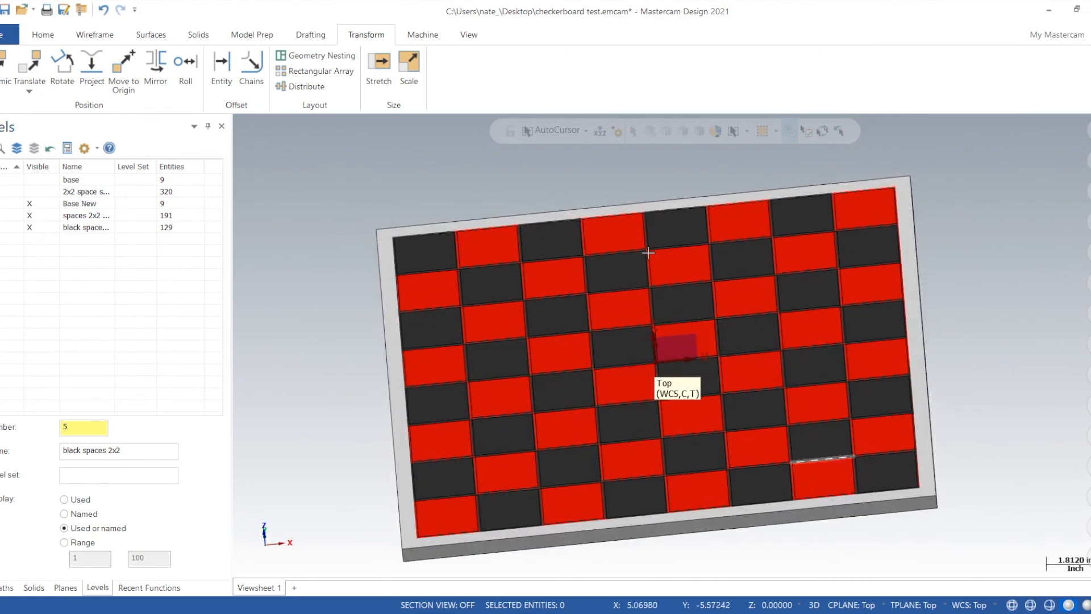
click(422, 34)
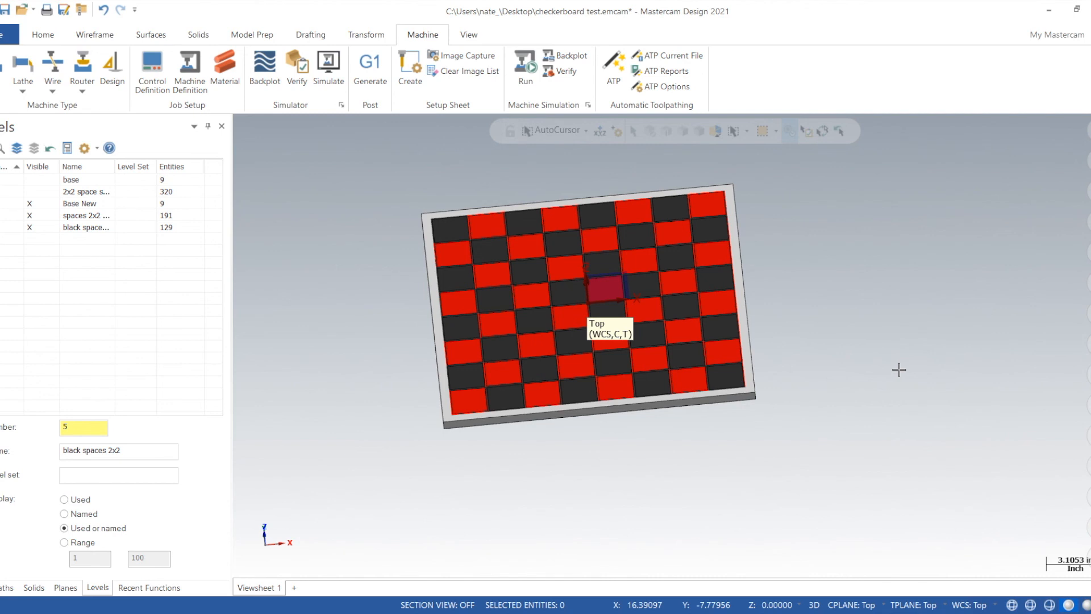
mouse_move(374, 411)
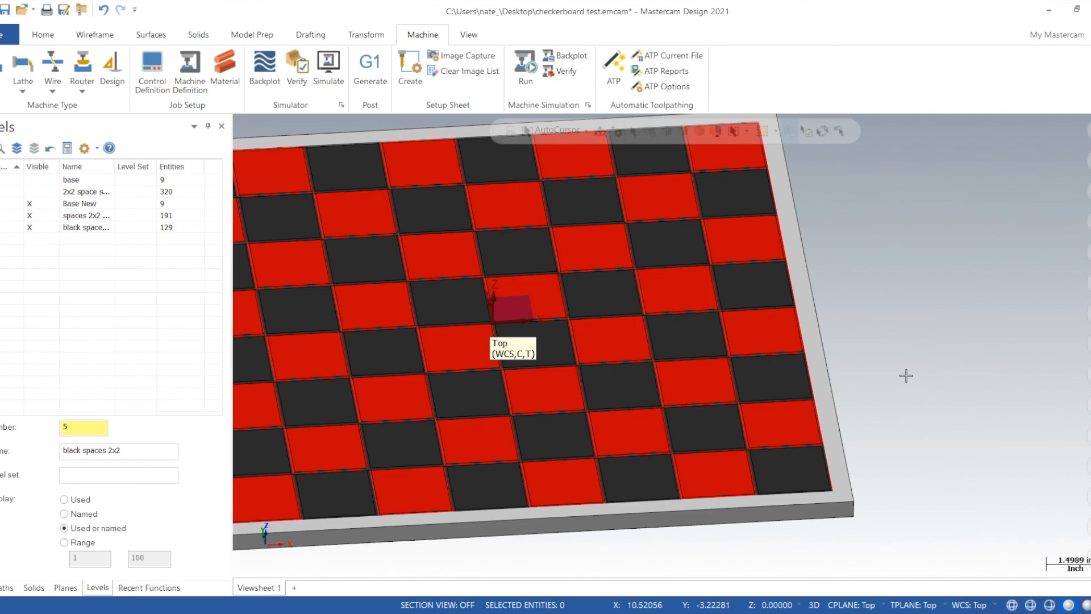
mouse_move(906, 369)
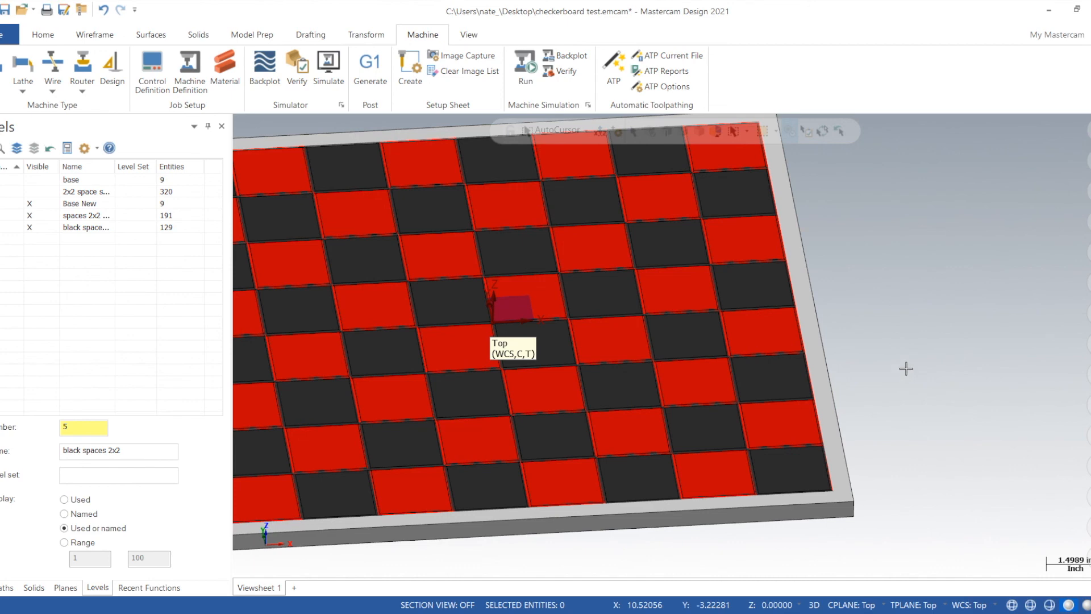